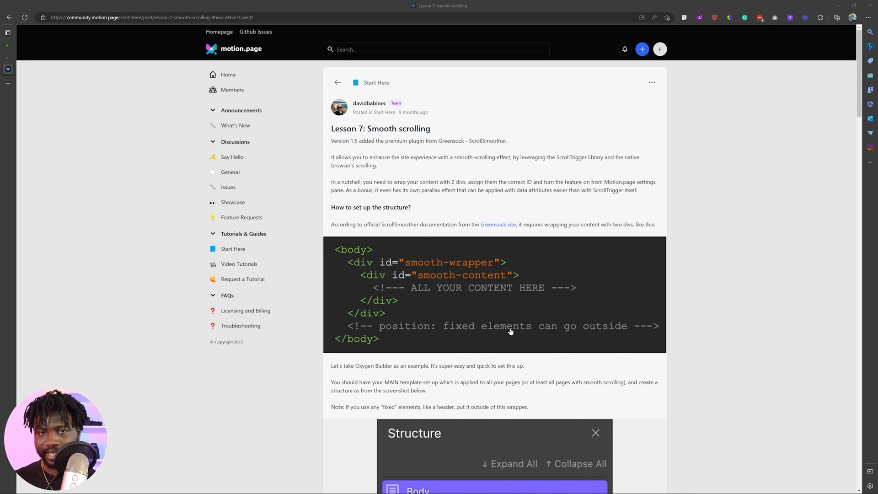
# Scroll the Lesson 7 smooth scrolling post to its Bonus Tip raw wrapper code block
pyautogui.scroll(-3)
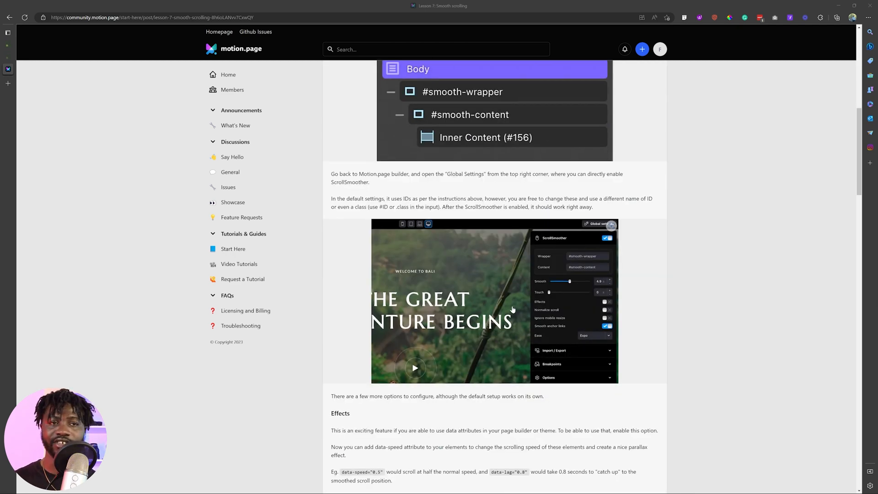
pyautogui.scroll(3)
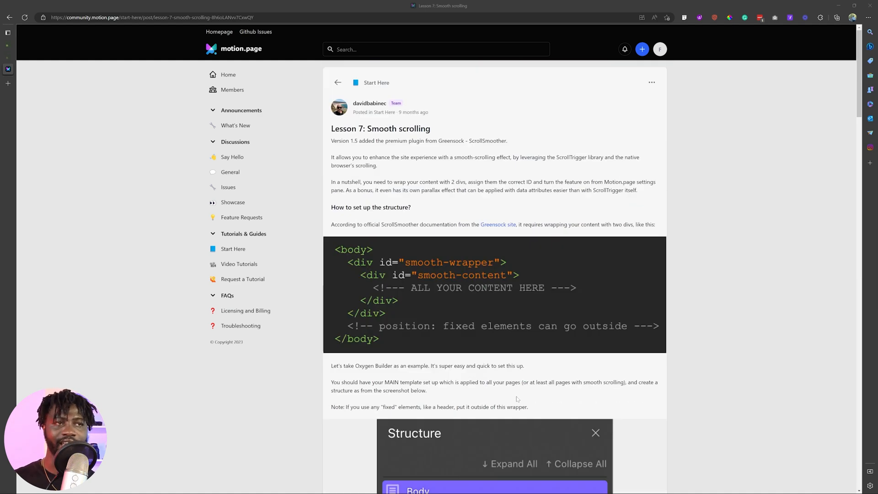
pyautogui.moveTo(512, 395)
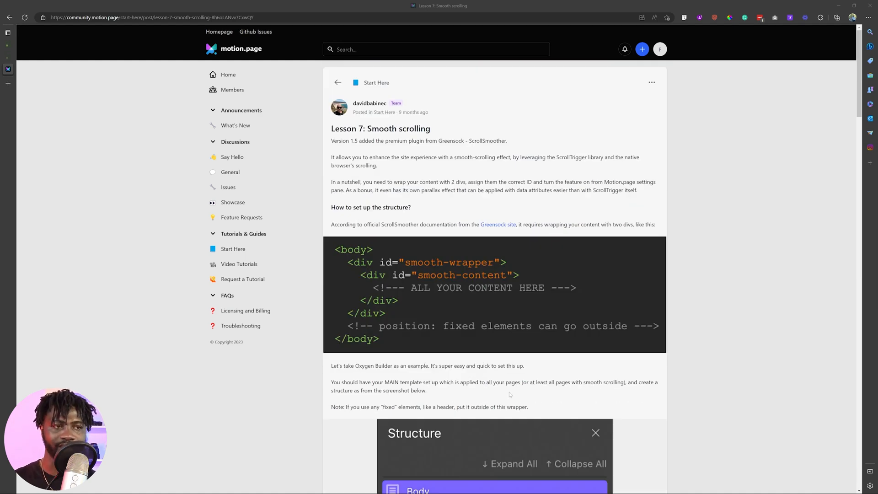
pyautogui.scroll(-3)
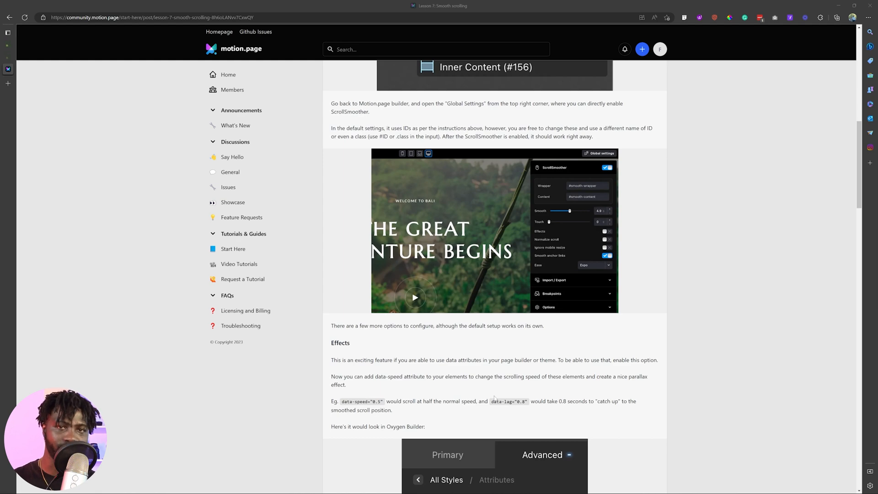
pyautogui.scroll(-3)
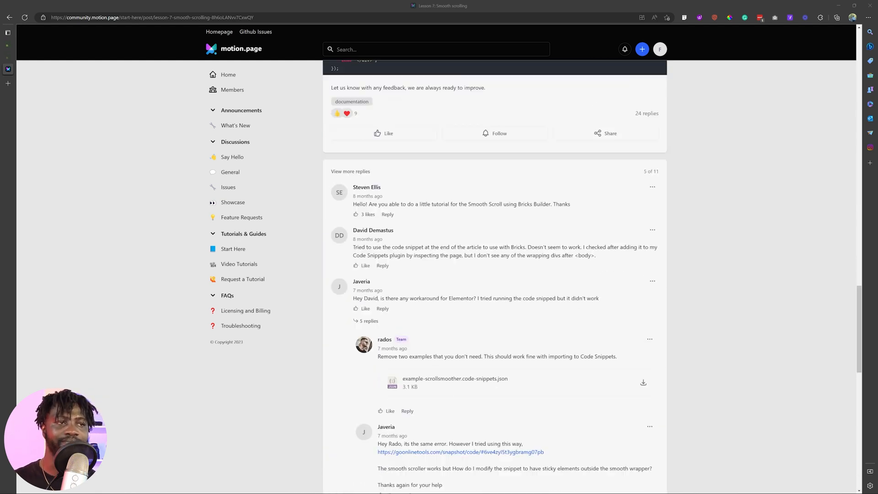
pyautogui.scroll(3)
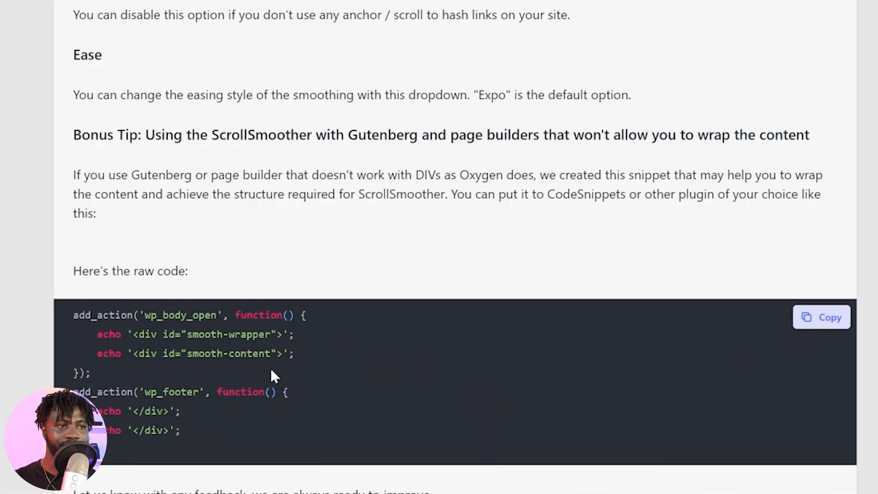
pyautogui.moveTo(380, 427)
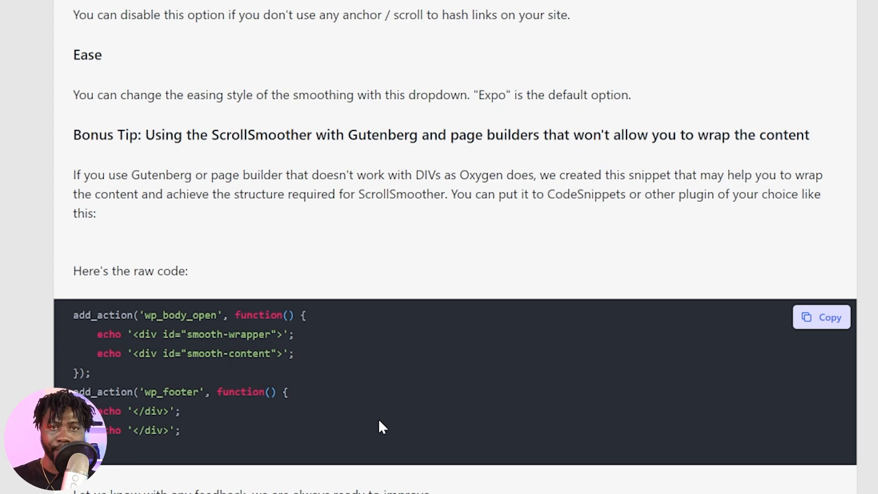
pyautogui.moveTo(372, 376)
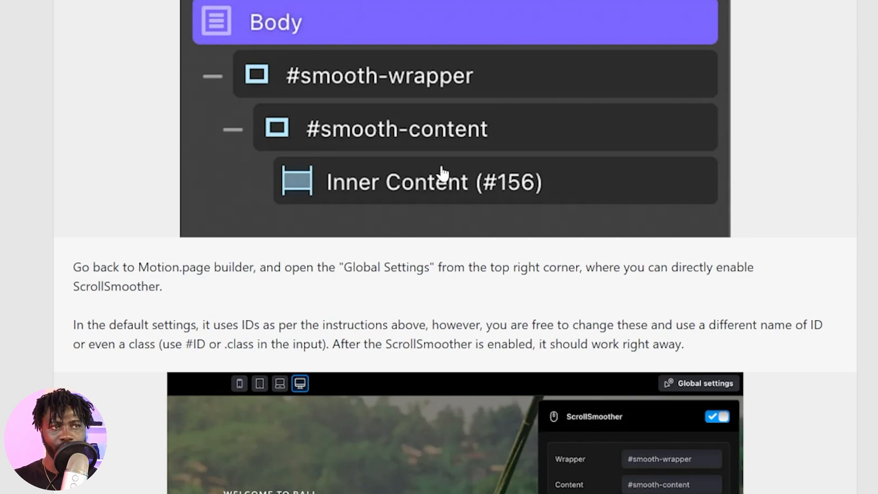
pyautogui.scroll(3)
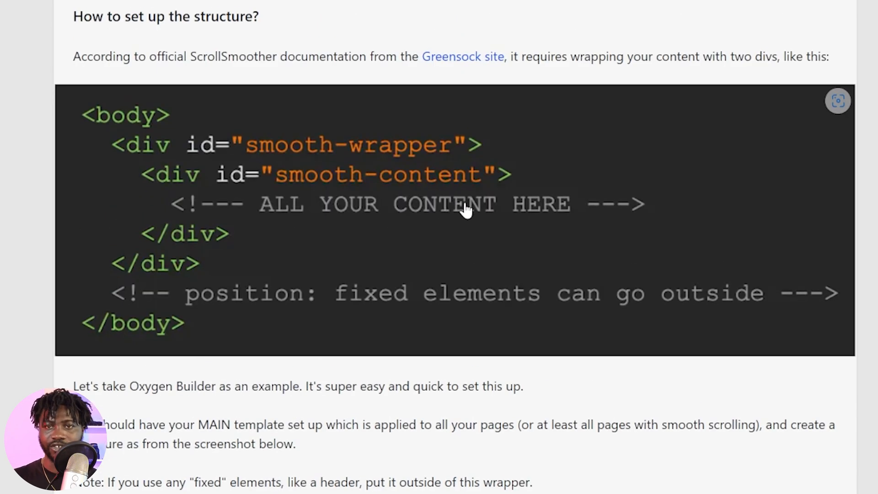
pyautogui.moveTo(424, 176)
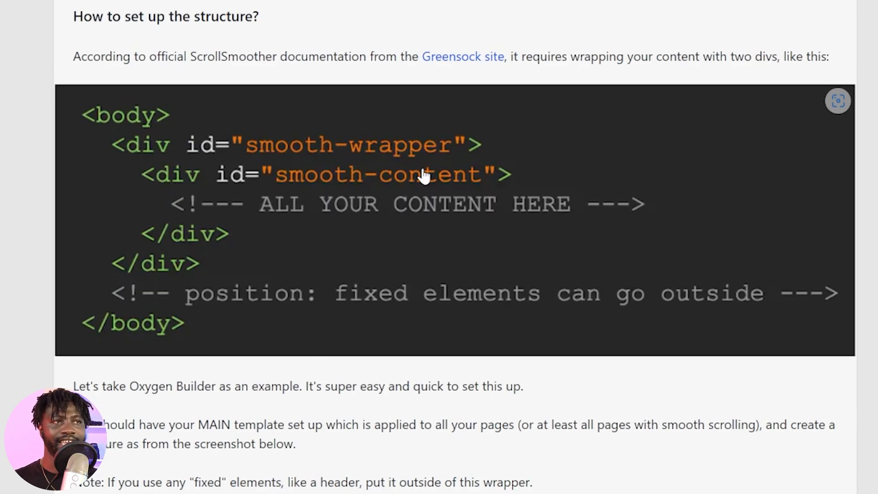
pyautogui.moveTo(233, 185)
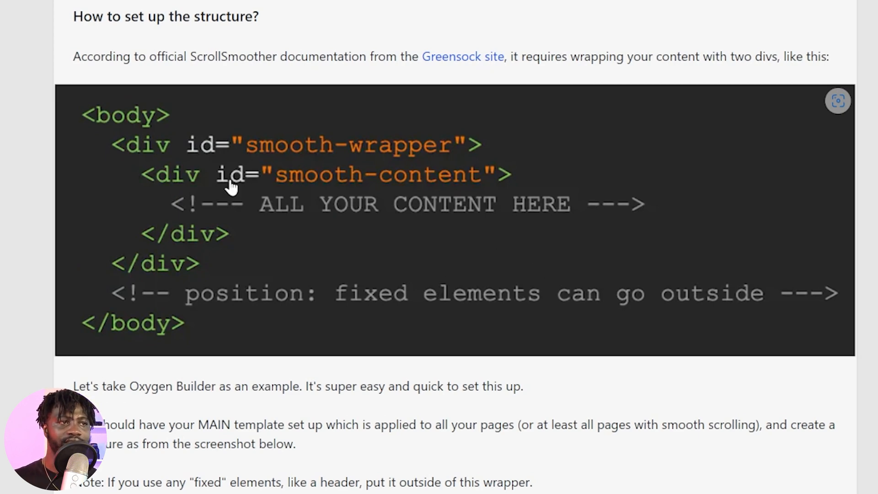
pyautogui.moveTo(134, 121)
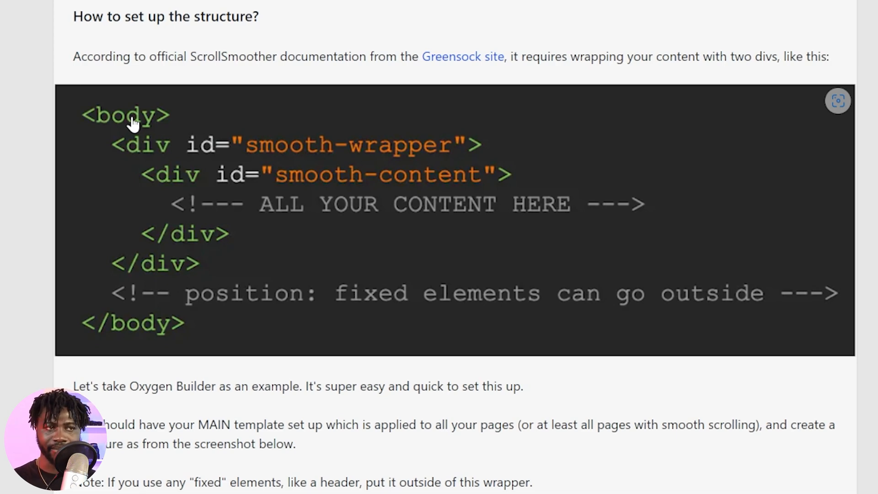
pyautogui.moveTo(252, 156)
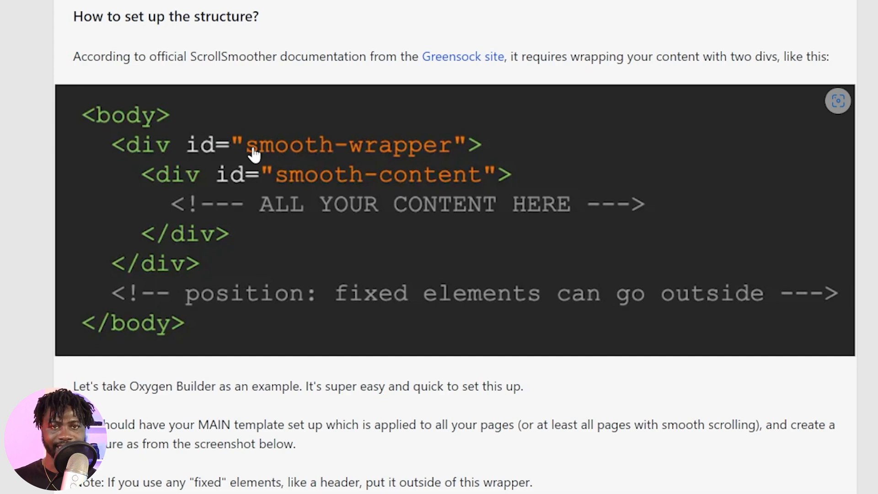
pyautogui.moveTo(159, 190)
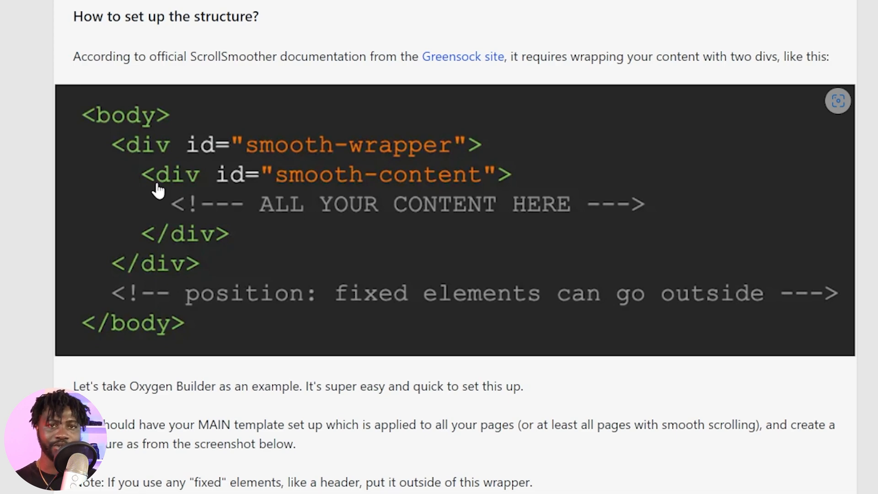
pyautogui.moveTo(451, 269)
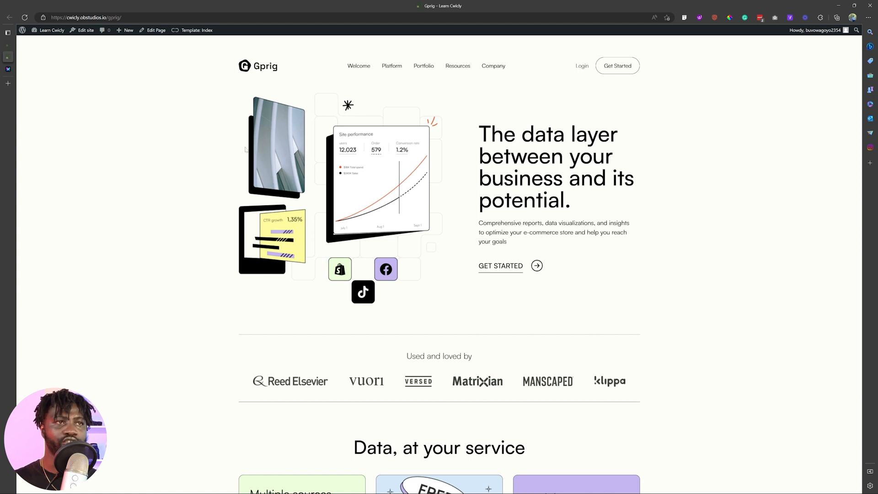
# Scroll the live Gprig page from the hero past the logos and data cards
pyautogui.scroll(-3)
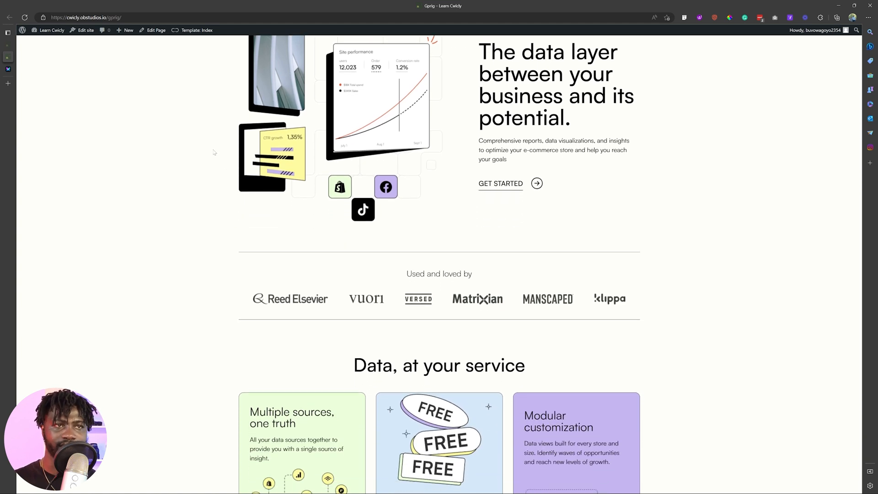
pyautogui.scroll(-3)
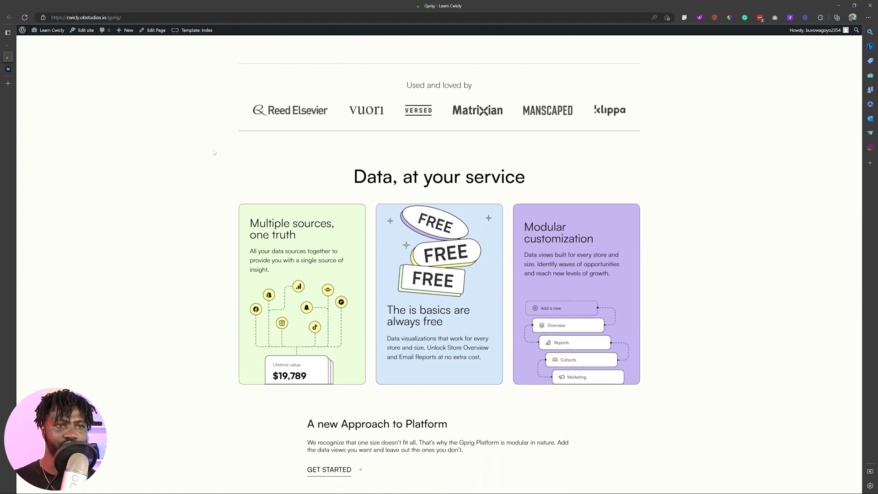
pyautogui.scroll(-3)
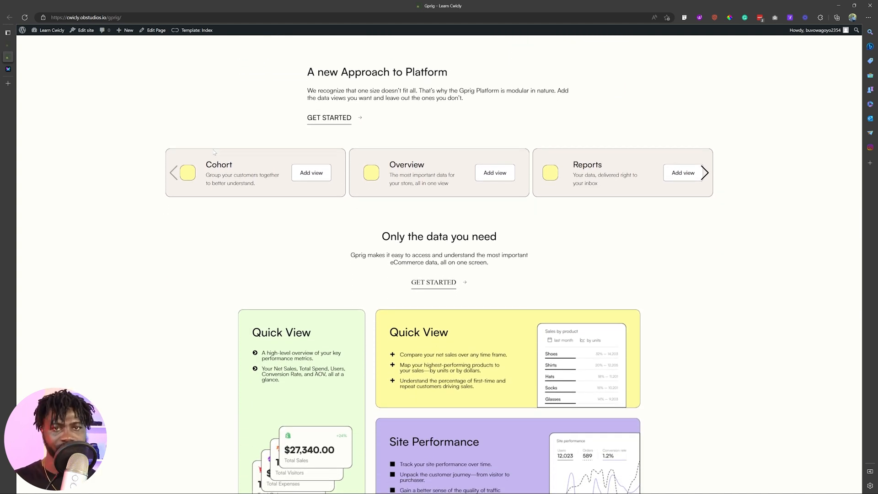
pyautogui.moveTo(7, 48)
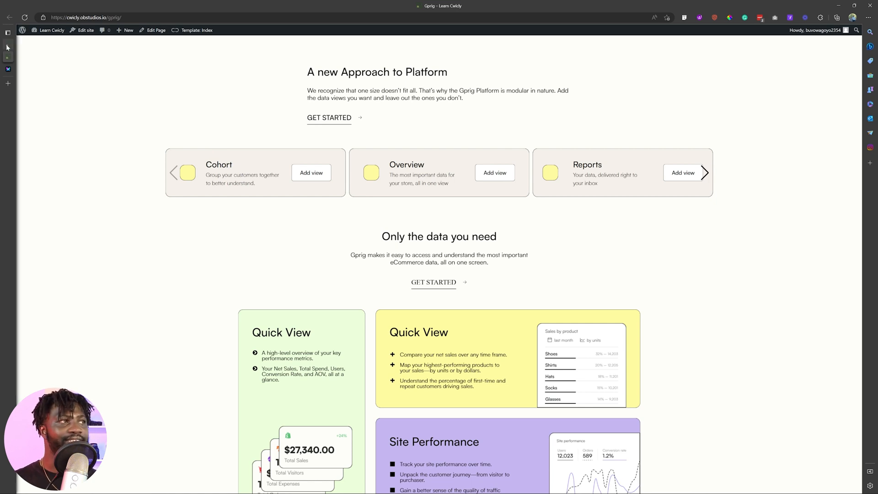
# Set the smooth-wrapper and smooth-content IDs in the Cwicly editor, update, and return to the live page
pyautogui.click(155, 30)
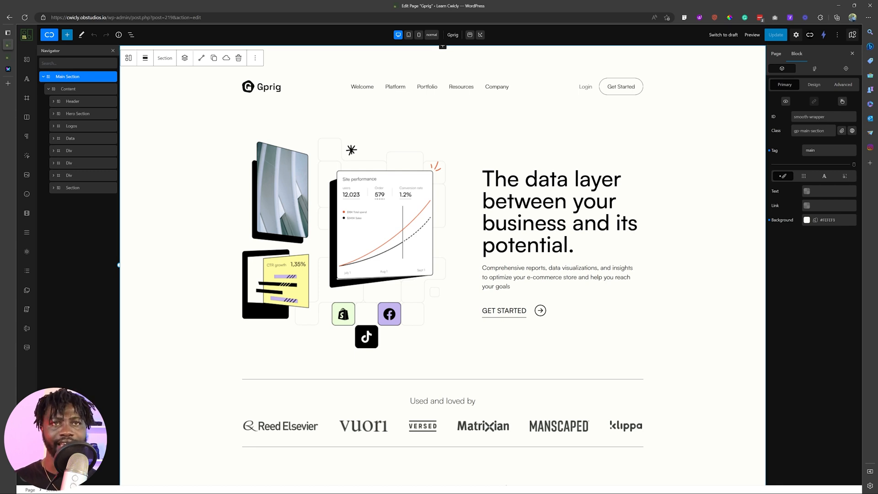
pyautogui.tripleClick(823, 116)
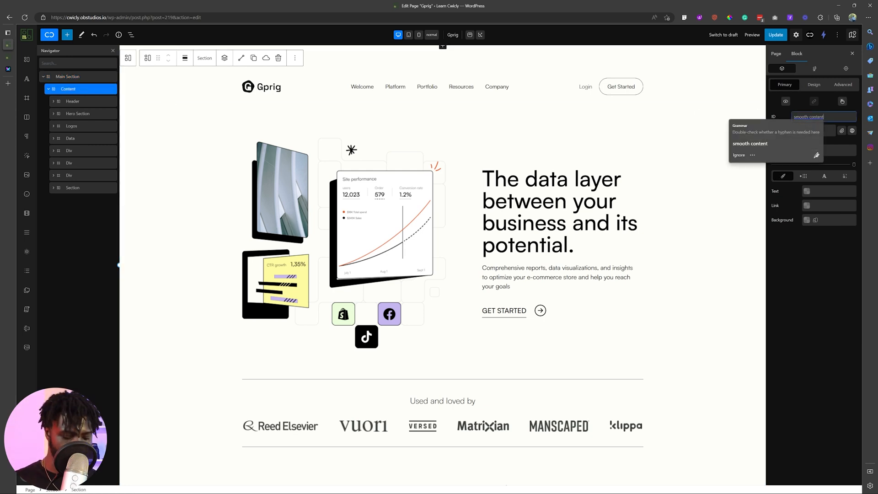
pyautogui.click(775, 35)
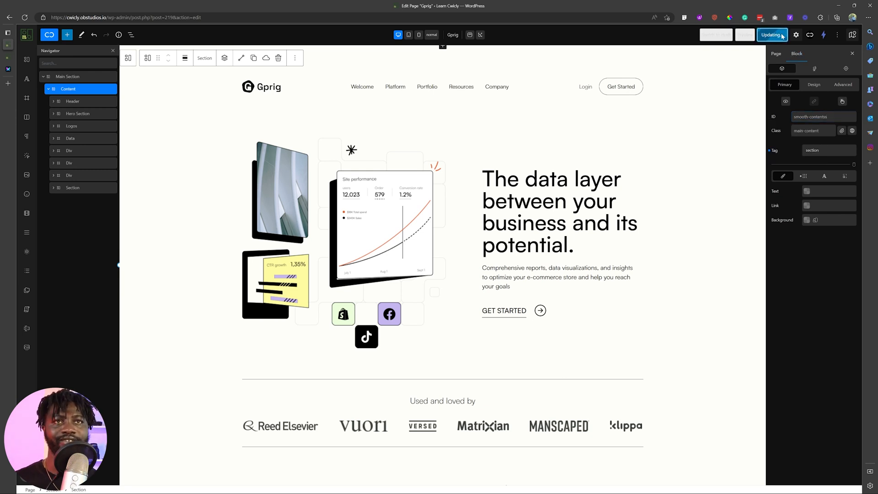
pyautogui.click(771, 35)
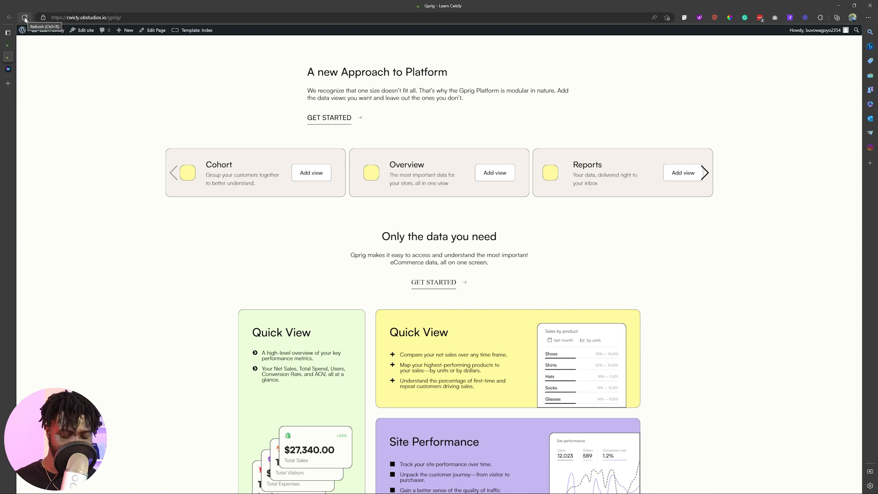
# Reload the live Gprig page, scroll through to the FAQ and footer, then return to the editor
pyautogui.click(25, 17)
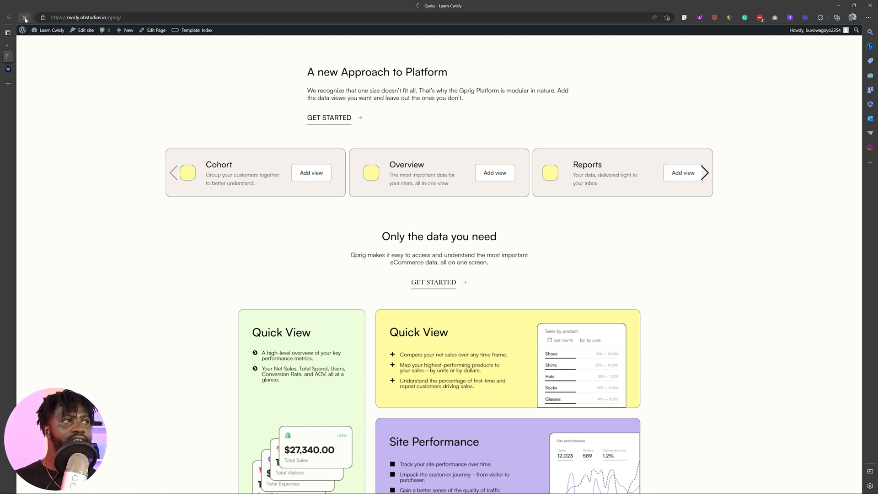
pyautogui.scroll(3)
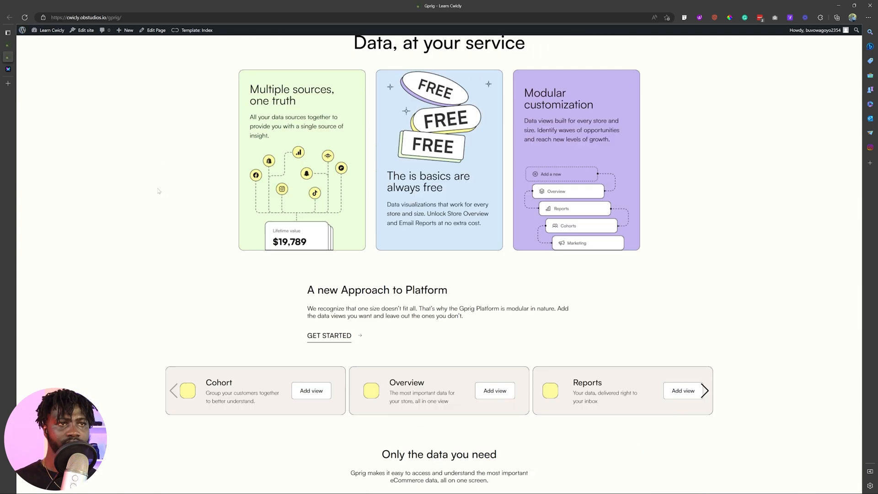
pyautogui.scroll(-3)
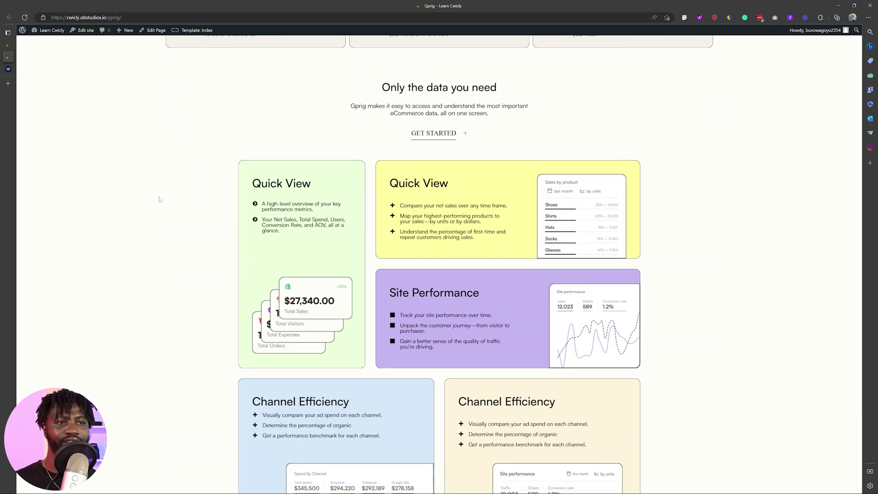
pyautogui.scroll(-3)
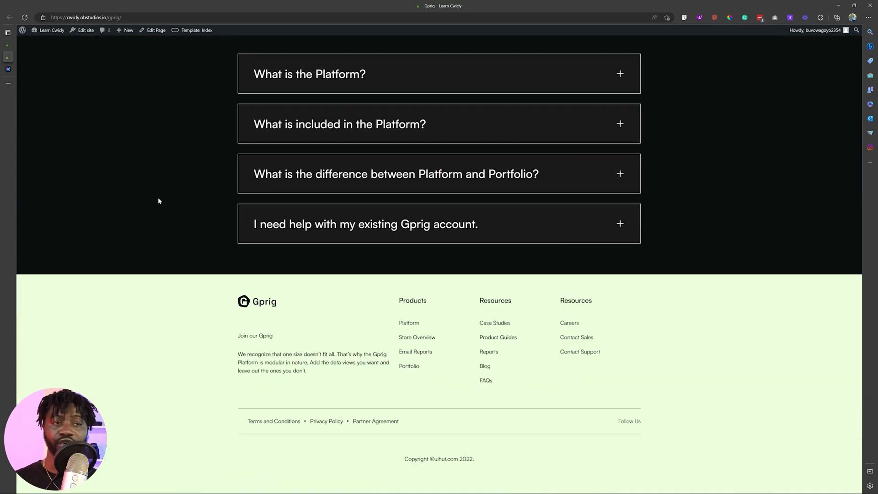
pyautogui.scroll(3)
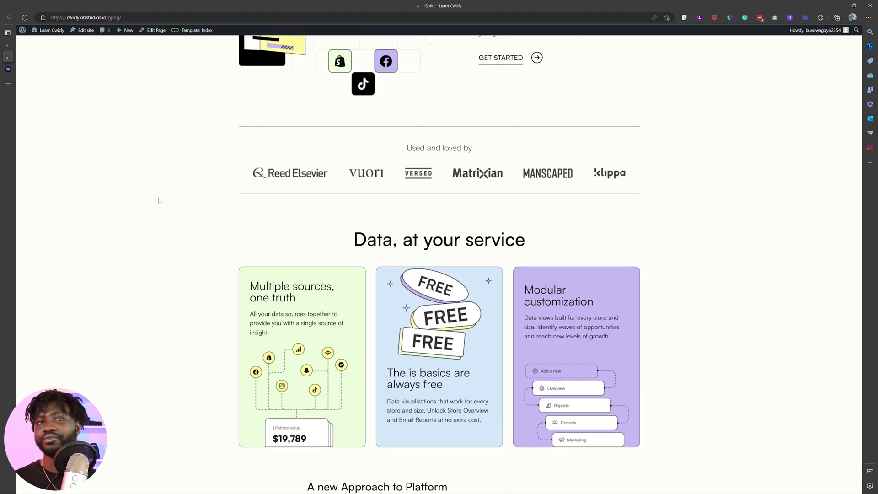
pyautogui.moveTo(223, 218)
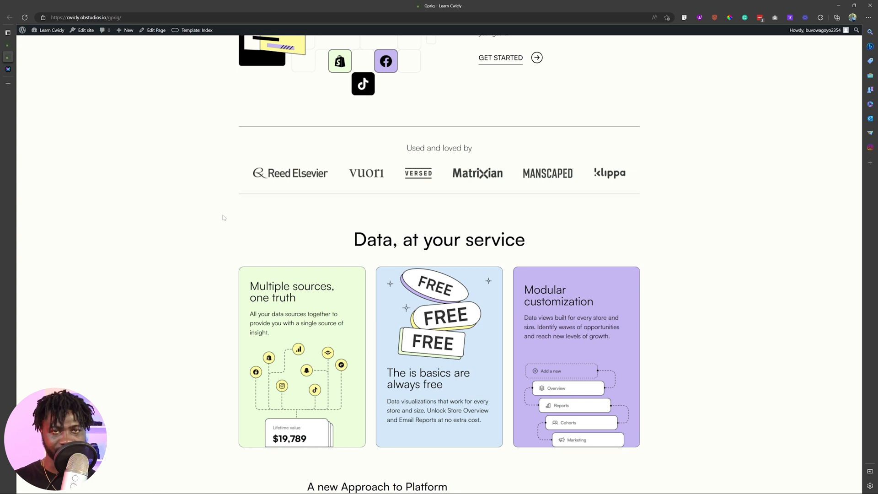
pyautogui.click(155, 31)
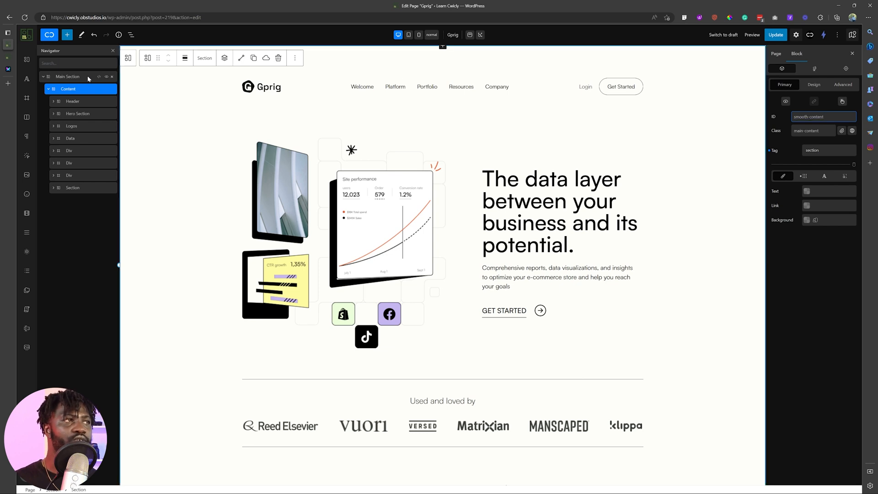
# Check the Main Section's smooth-wrapper ID, then switch to the live Gprig page
pyautogui.click(67, 76)
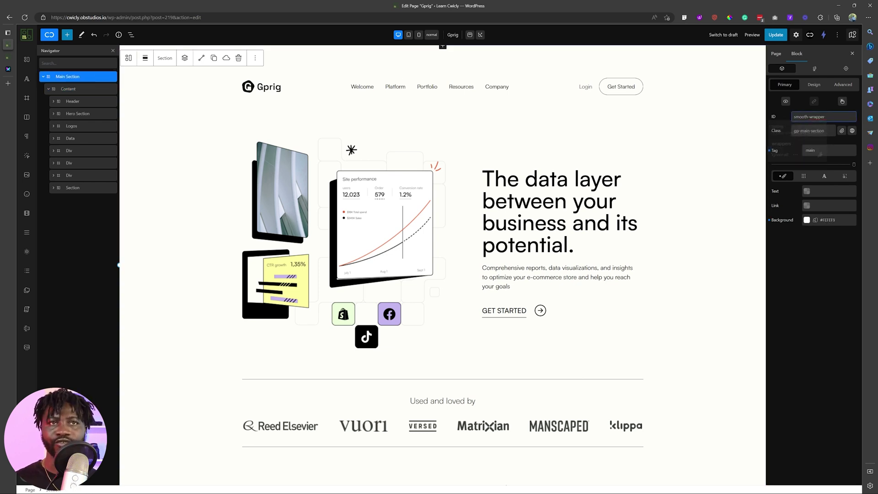
pyautogui.click(776, 35)
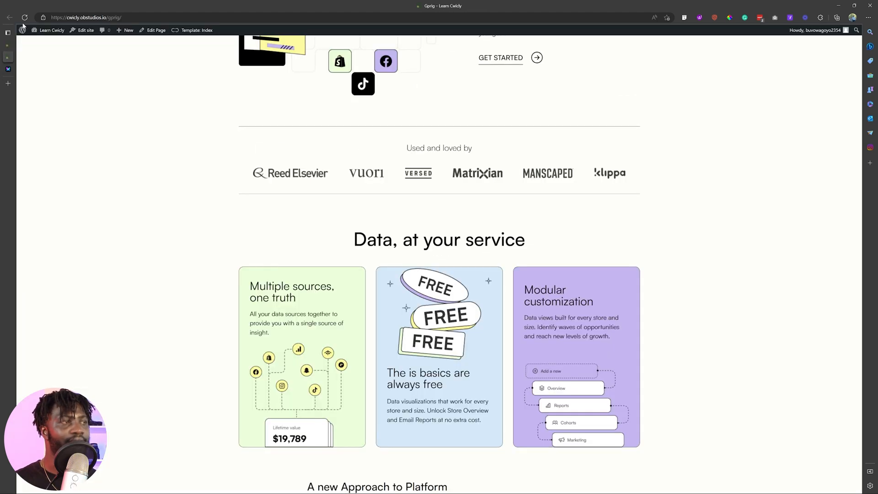
# Reload the live Gprig page and scroll down through testimonials, FAQ and footer, then back up
pyautogui.click(22, 30)
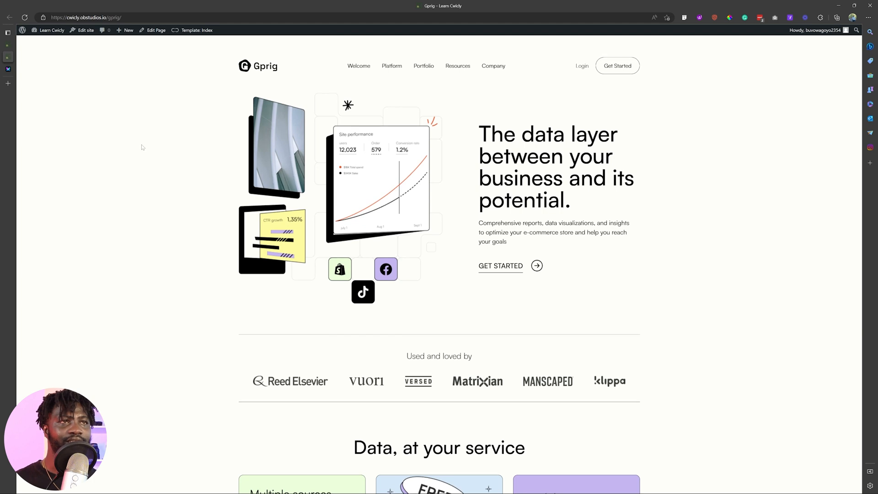
pyautogui.scroll(-3)
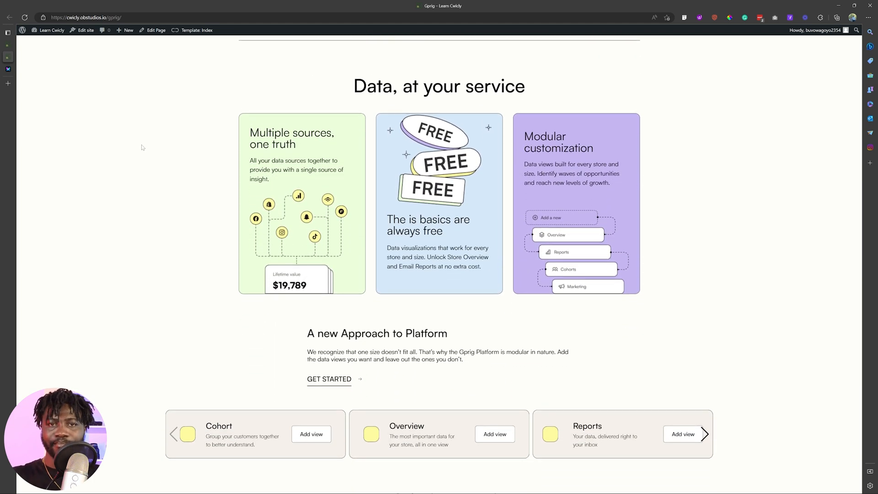
pyautogui.scroll(-3)
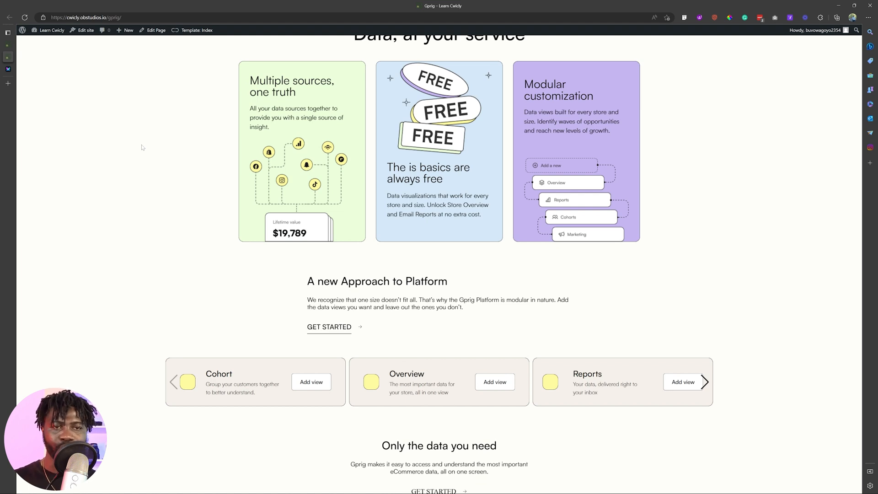
pyautogui.scroll(-3)
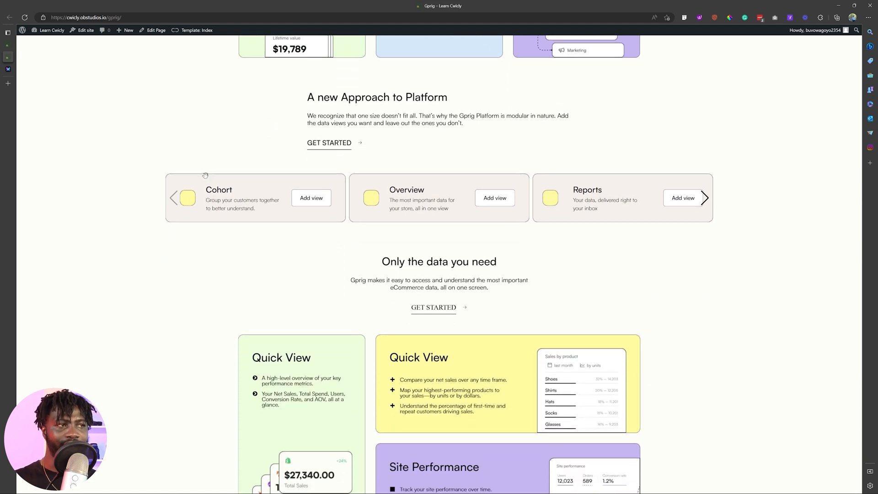
pyautogui.scroll(-3)
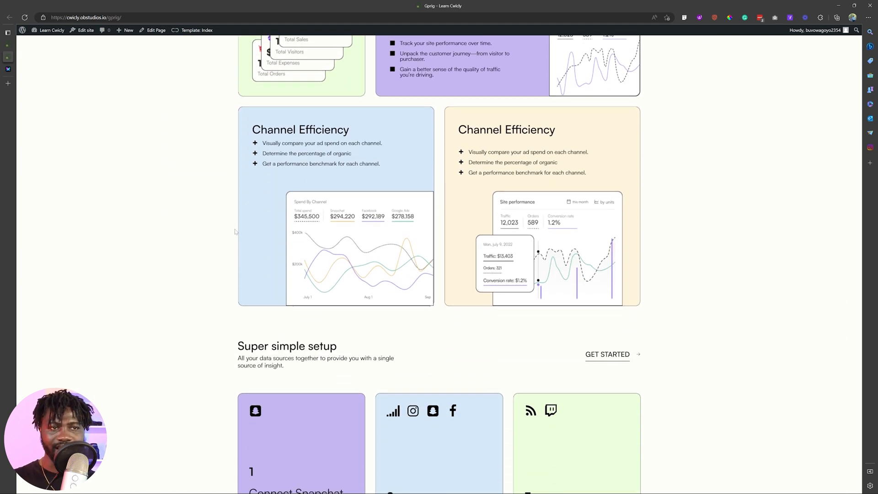
pyautogui.scroll(-3)
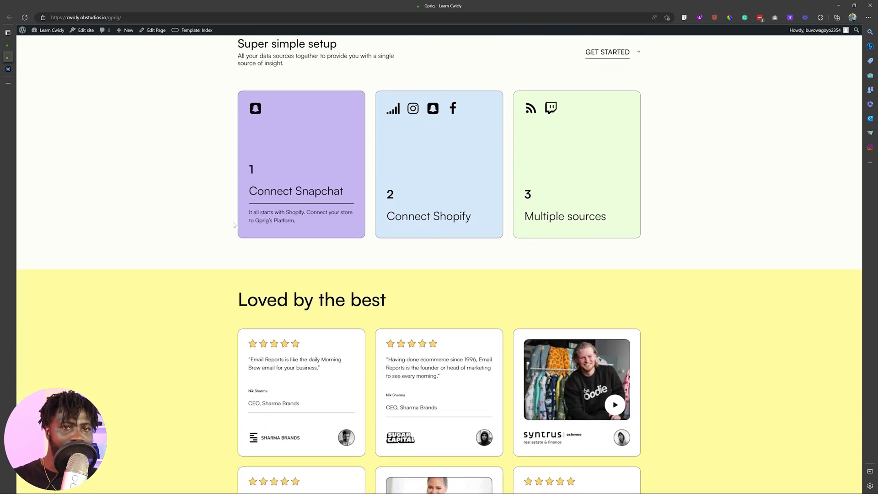
pyautogui.scroll(-3)
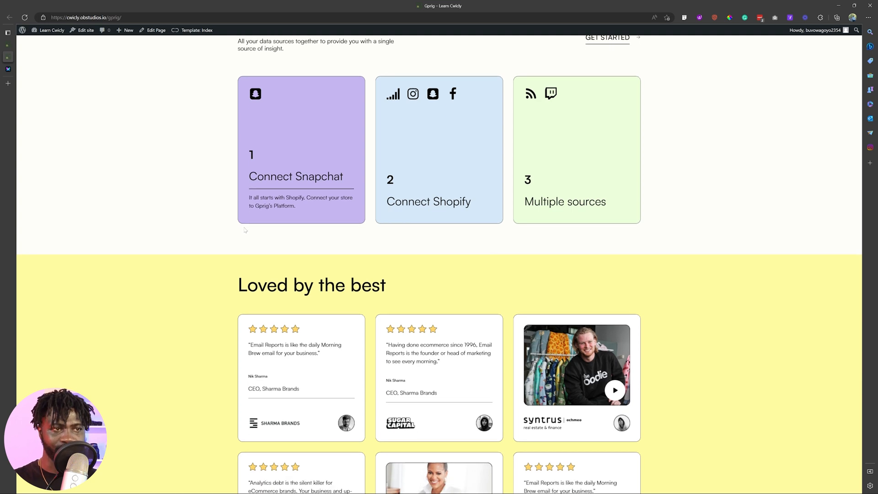
pyautogui.scroll(-3)
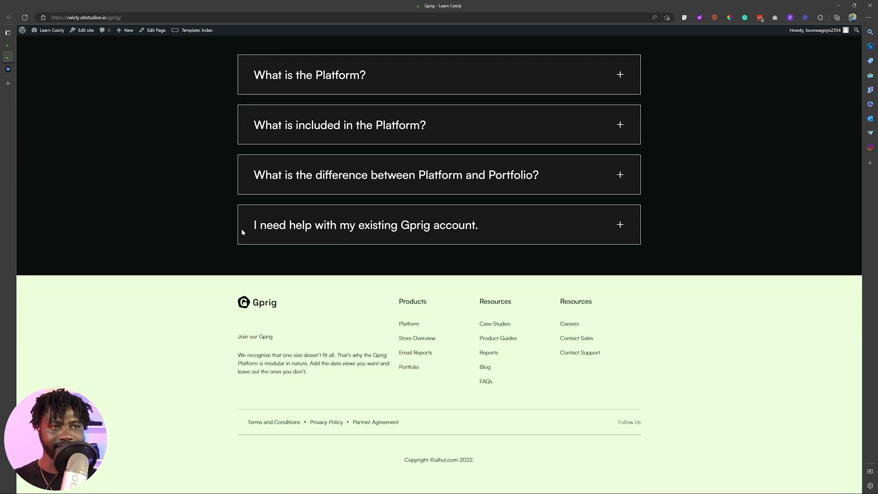
pyautogui.scroll(3)
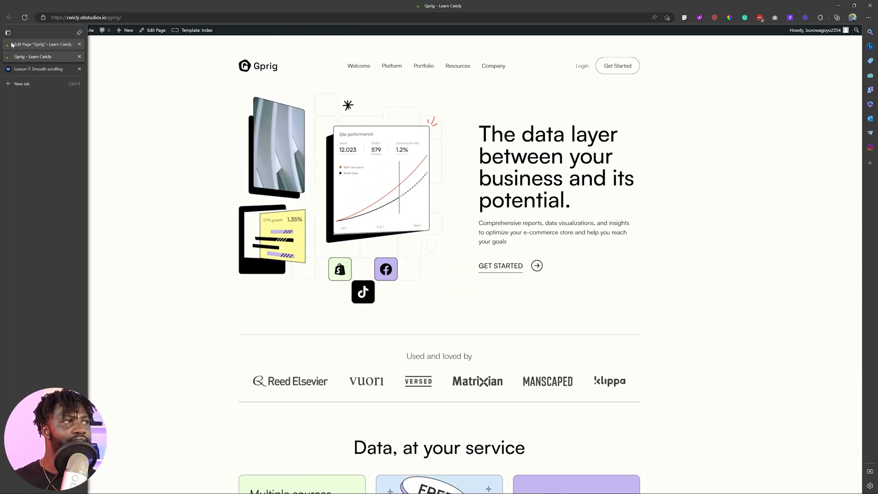
# Glance at the lesson's two-div wrapper code and return to the Cwicly Gprig editor
pyautogui.click(42, 44)
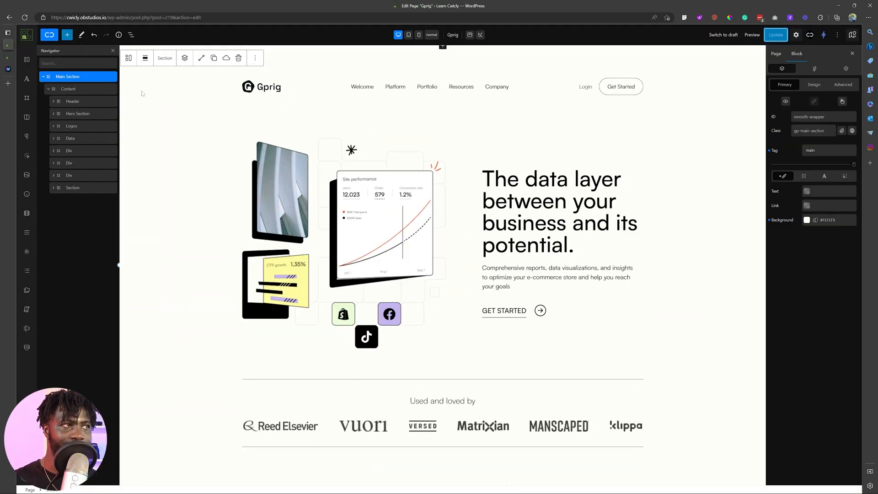
pyautogui.moveTo(72, 89)
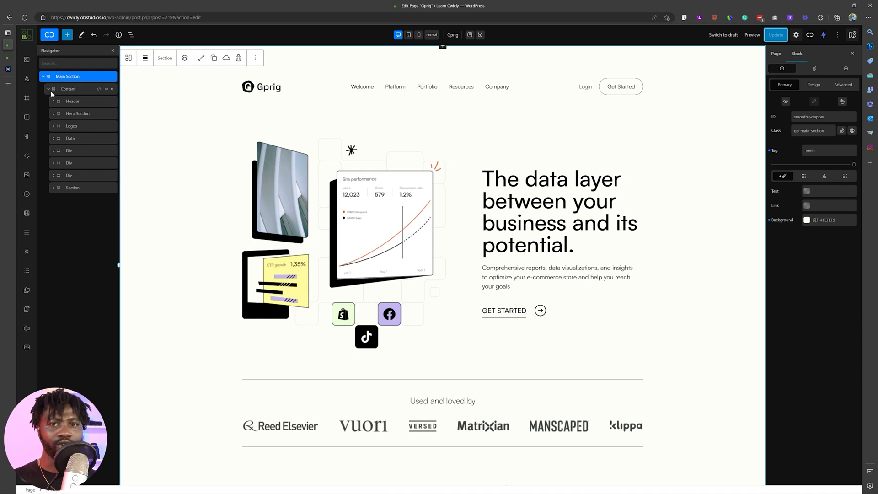
pyautogui.moveTo(46, 91)
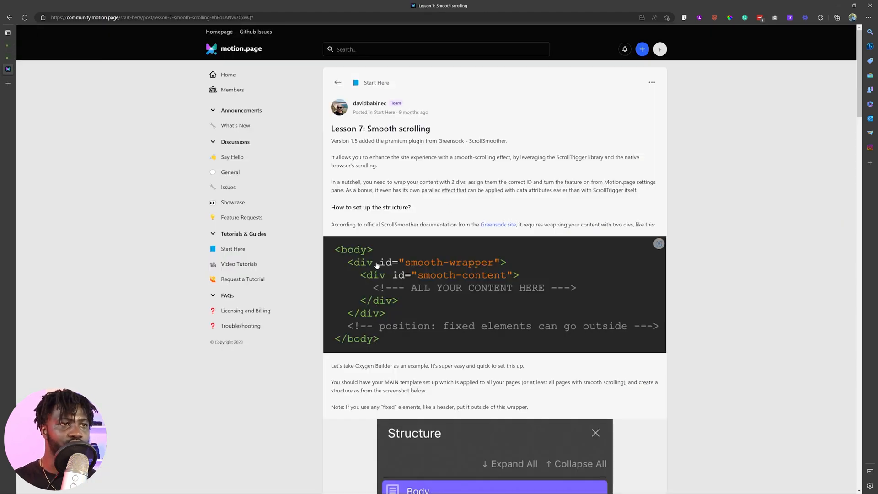
pyautogui.click(7, 32)
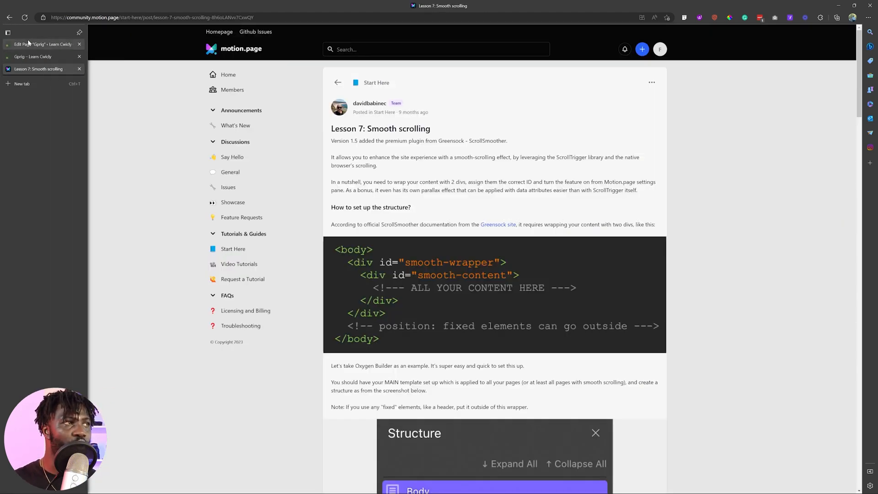
pyautogui.click(42, 44)
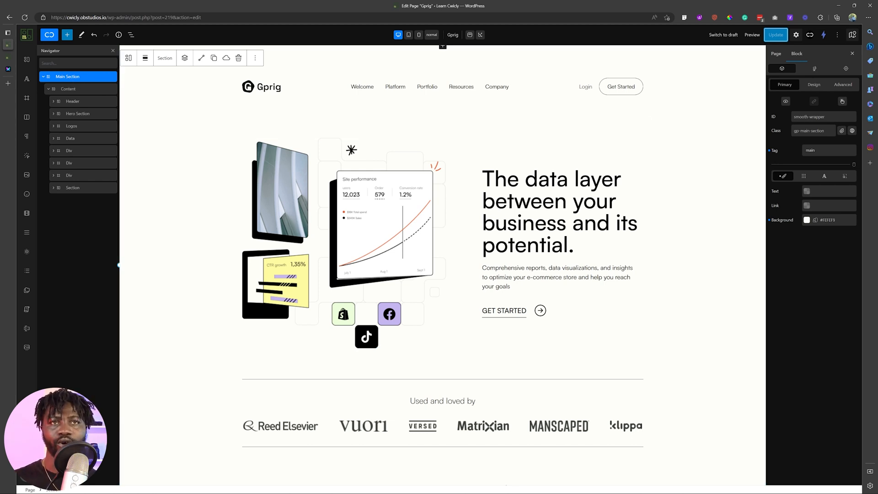
pyautogui.moveTo(166, 91)
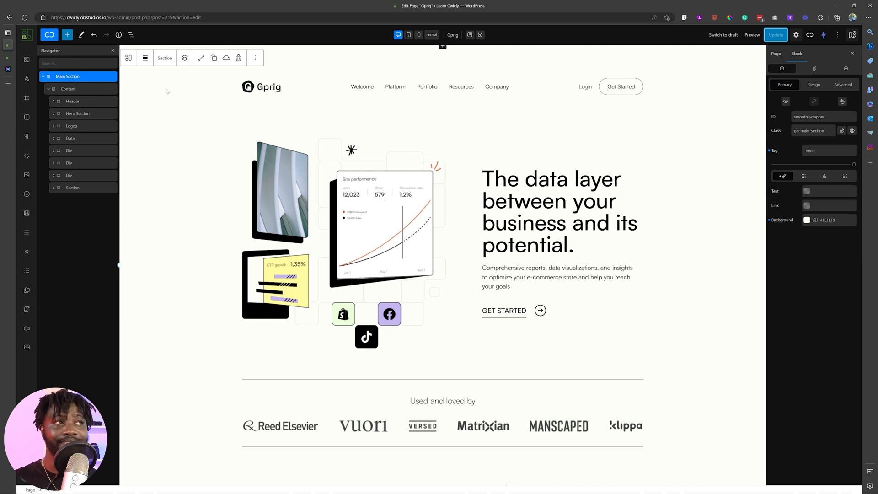
pyautogui.click(68, 89)
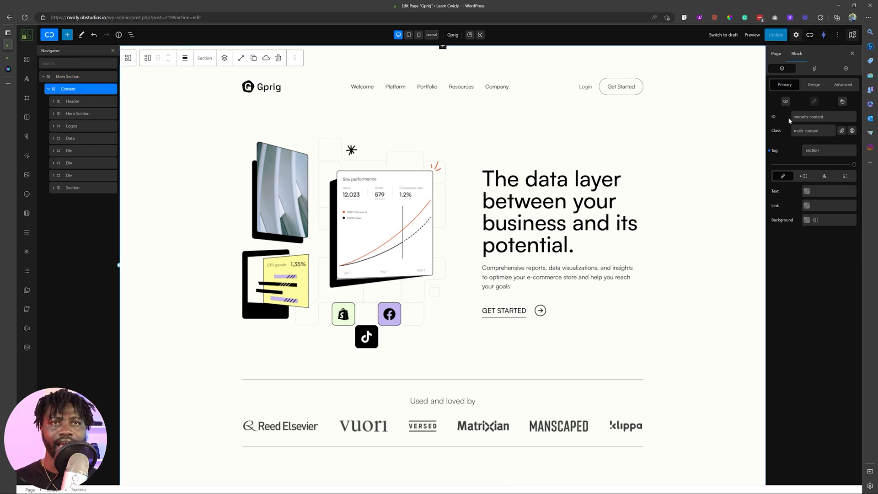
pyautogui.moveTo(788, 120)
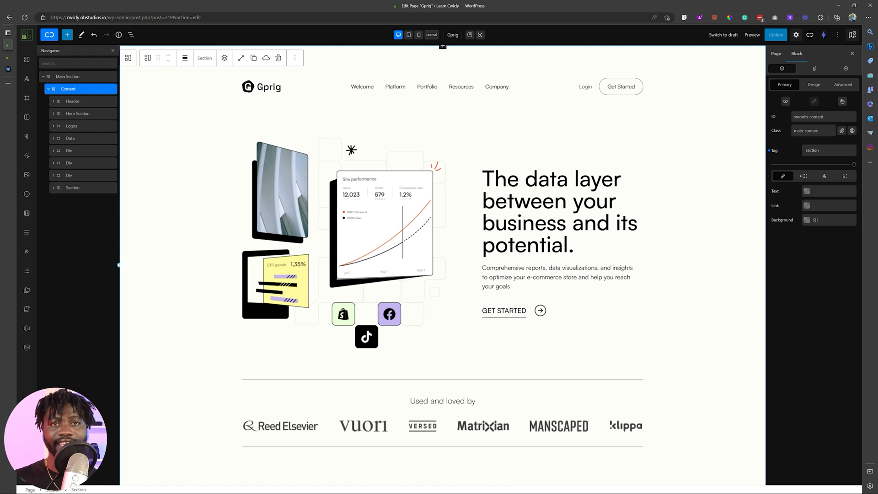
pyautogui.moveTo(73, 101)
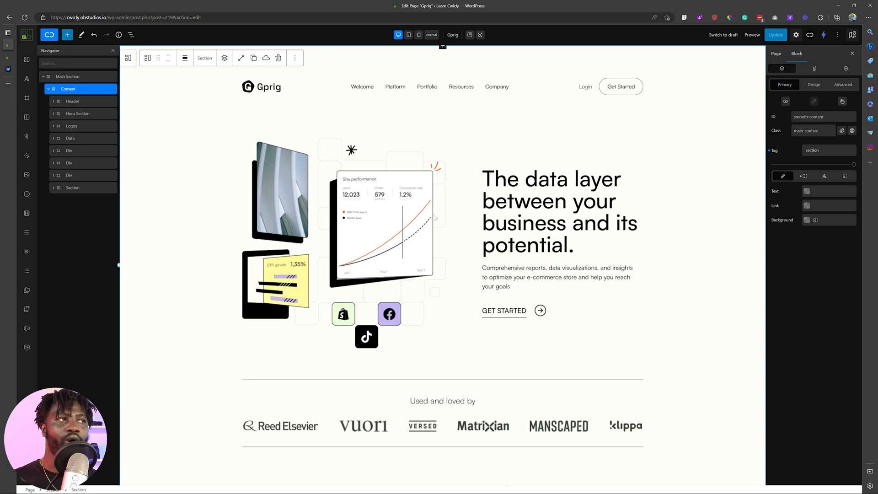
pyautogui.click(73, 102)
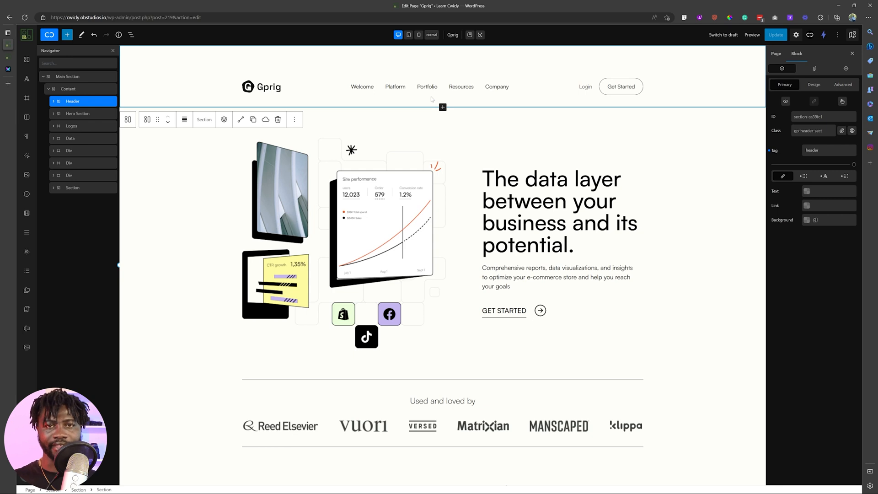
pyautogui.moveTo(360, 415)
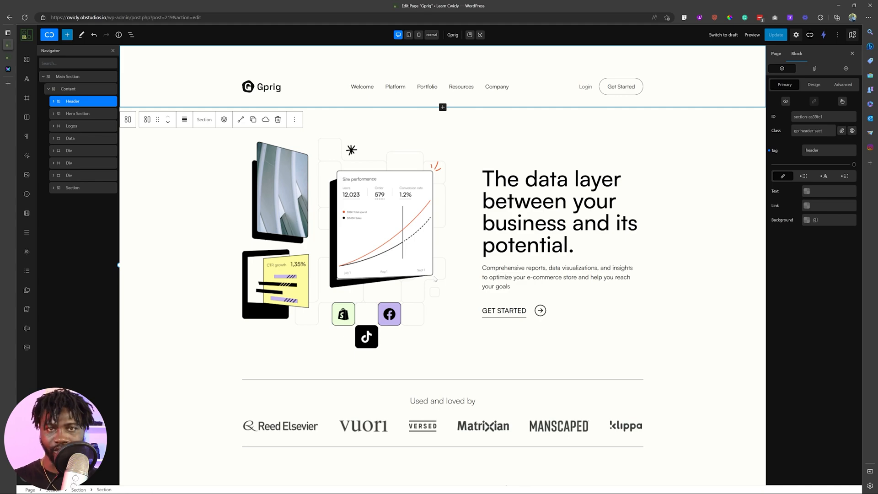
pyautogui.scroll(-3)
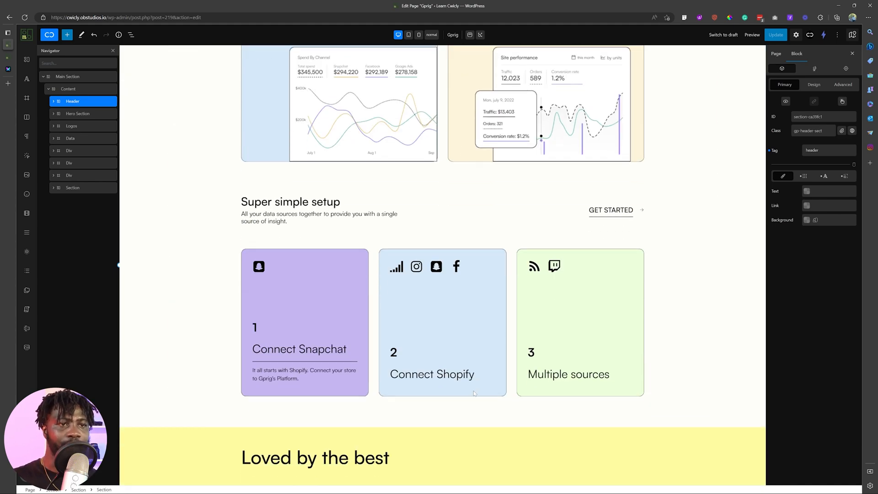
pyautogui.scroll(-3)
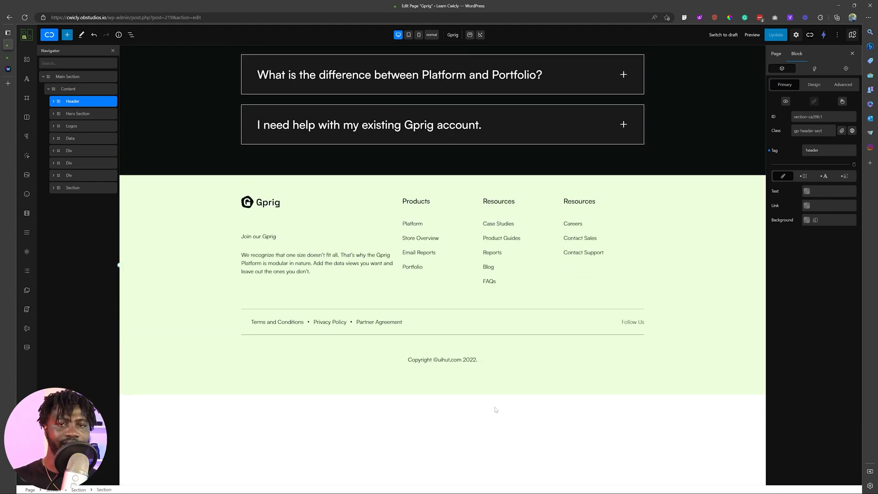
pyautogui.scroll(3)
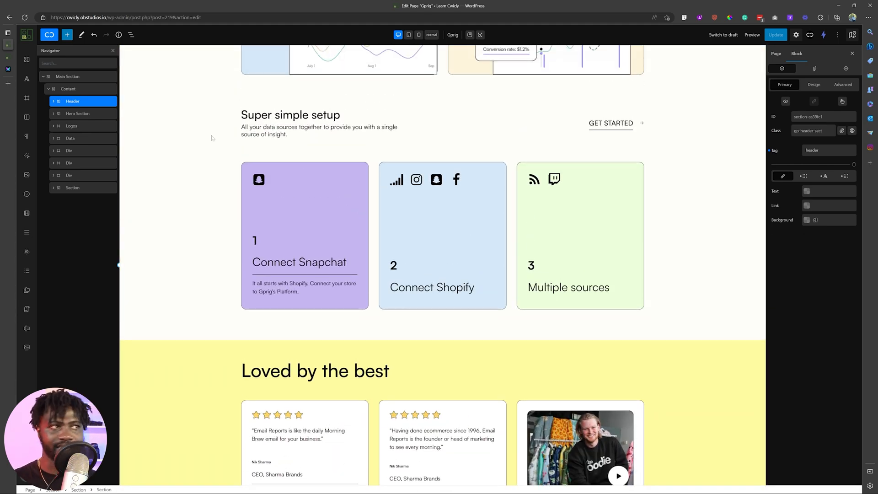
pyautogui.scroll(3)
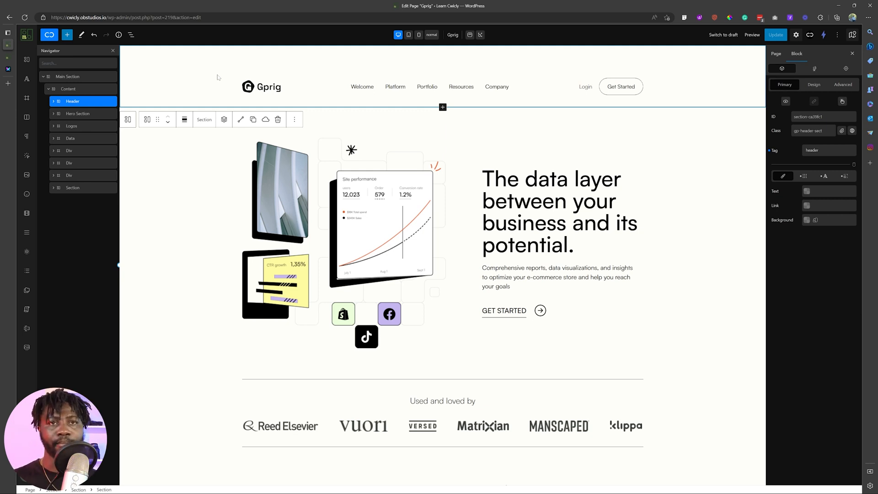
pyautogui.moveTo(203, 31)
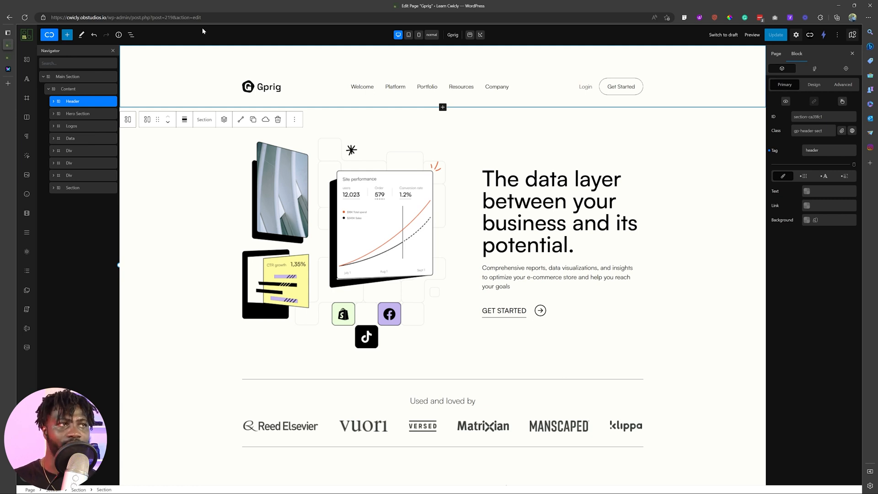
pyautogui.moveTo(236, 63)
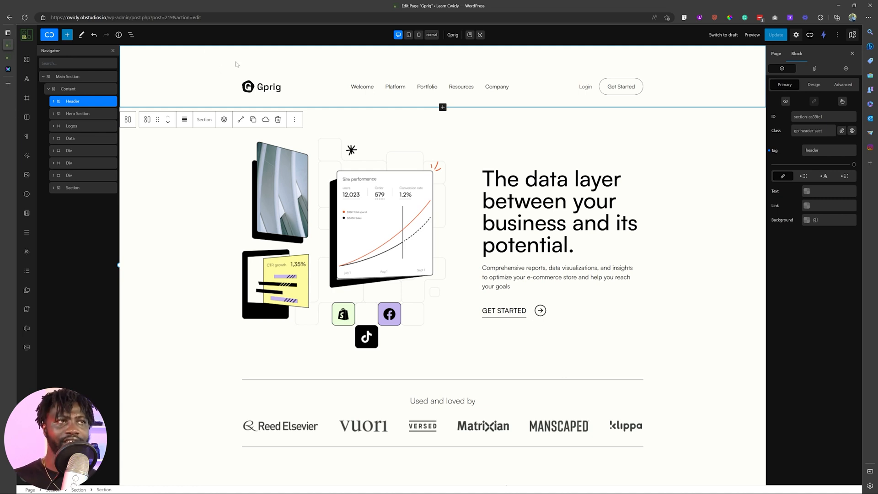
pyautogui.moveTo(824, 180)
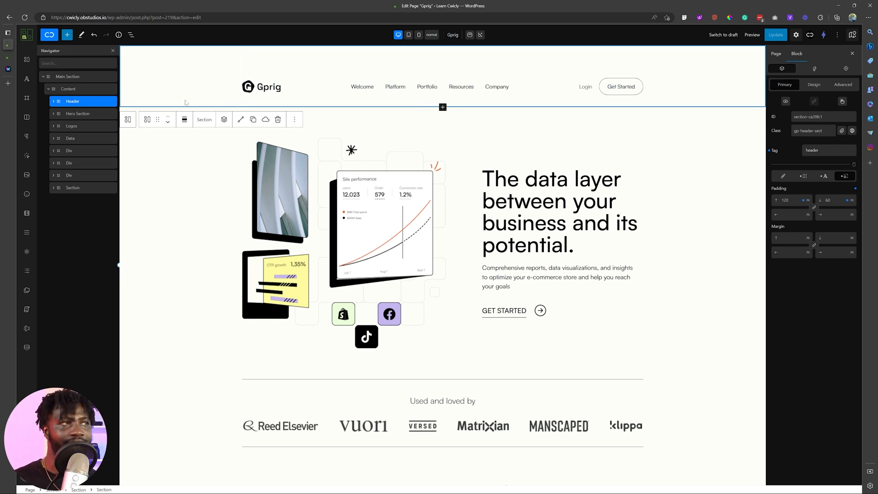
# Select Content and Main Section in the Navigator to compare their IDs
pyautogui.click(68, 88)
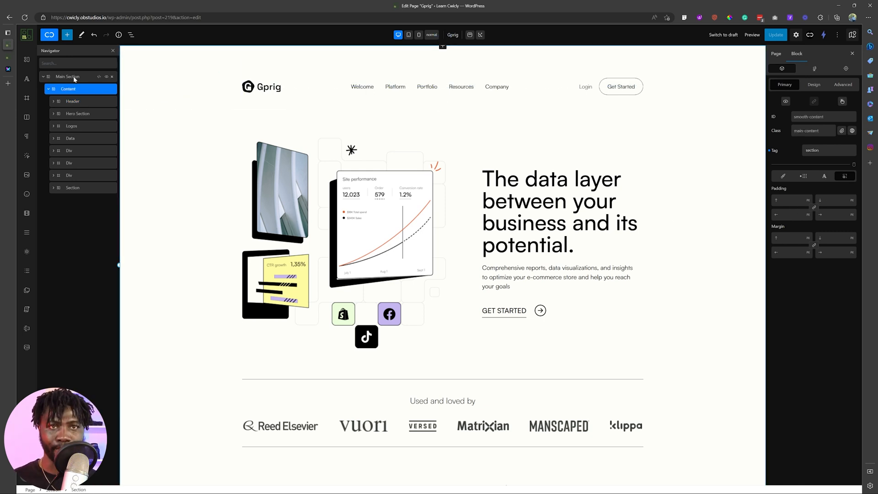
pyautogui.click(69, 89)
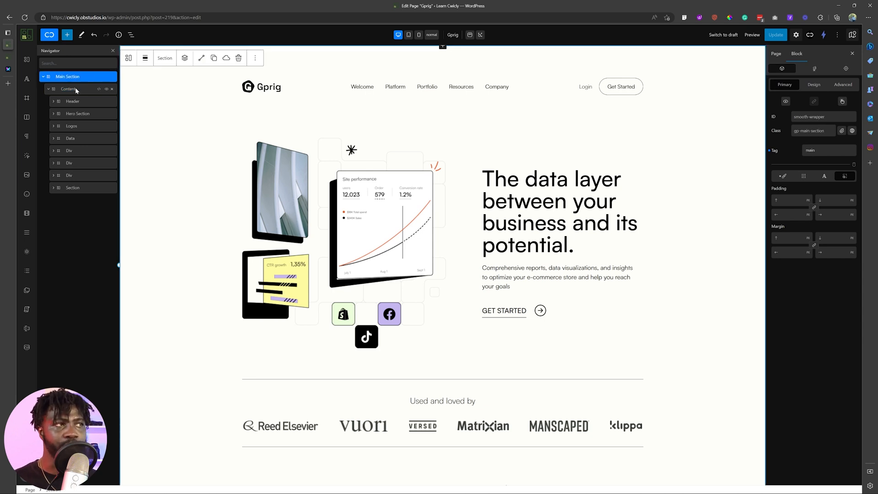
pyautogui.click(68, 88)
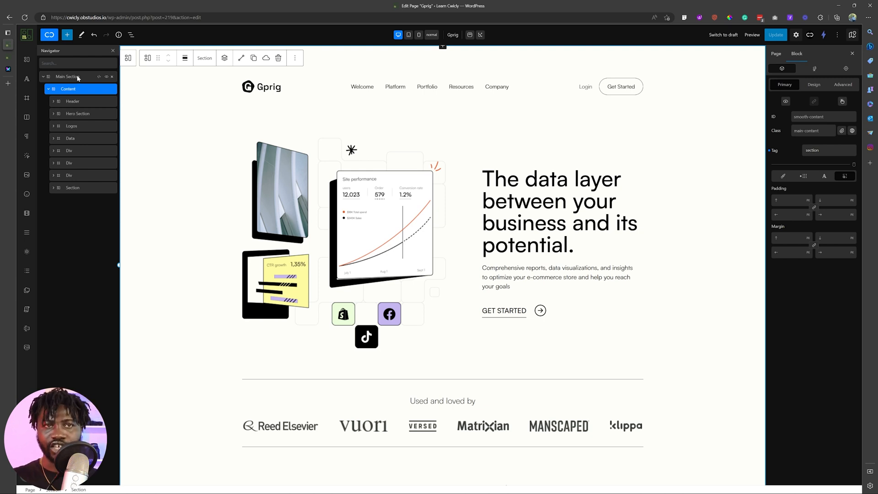
pyautogui.click(66, 76)
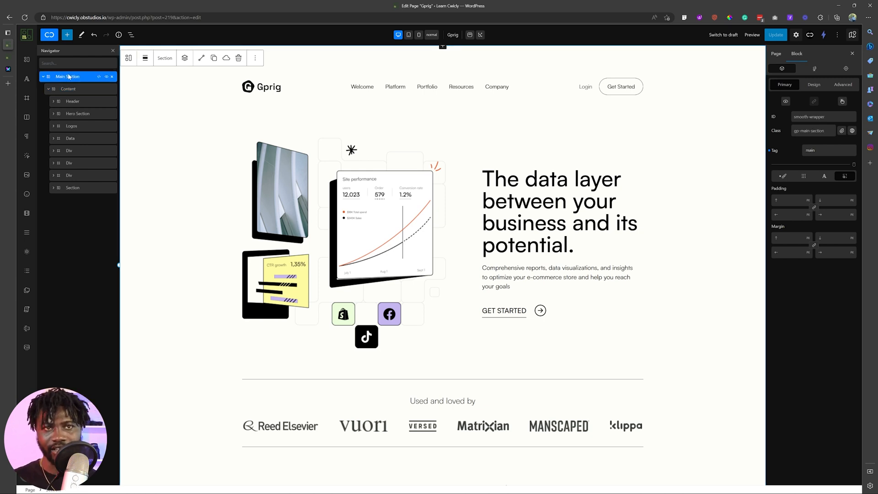
# Check the Header and Main Section, then confirm the Content block carries smooth-content
pyautogui.click(73, 101)
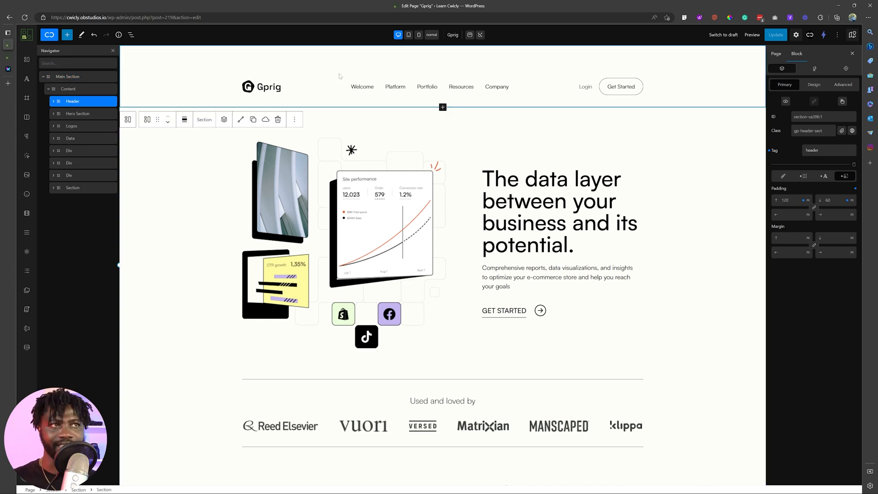
pyautogui.click(67, 76)
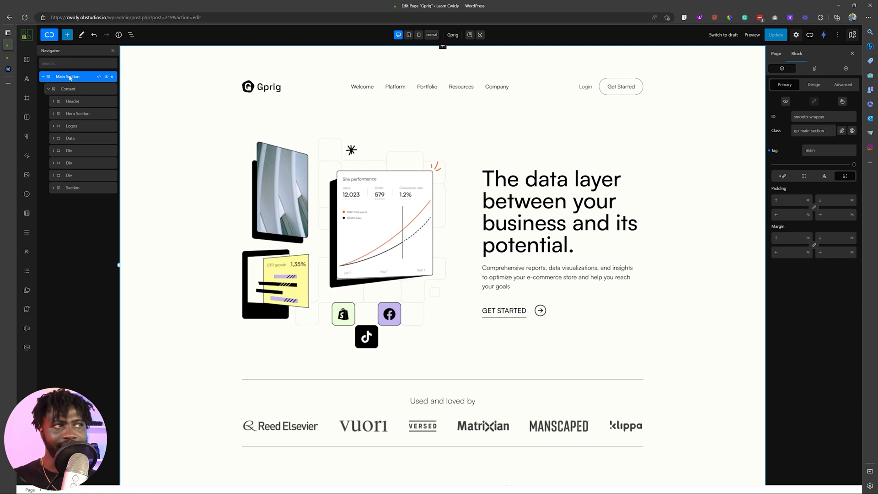
pyautogui.click(67, 76)
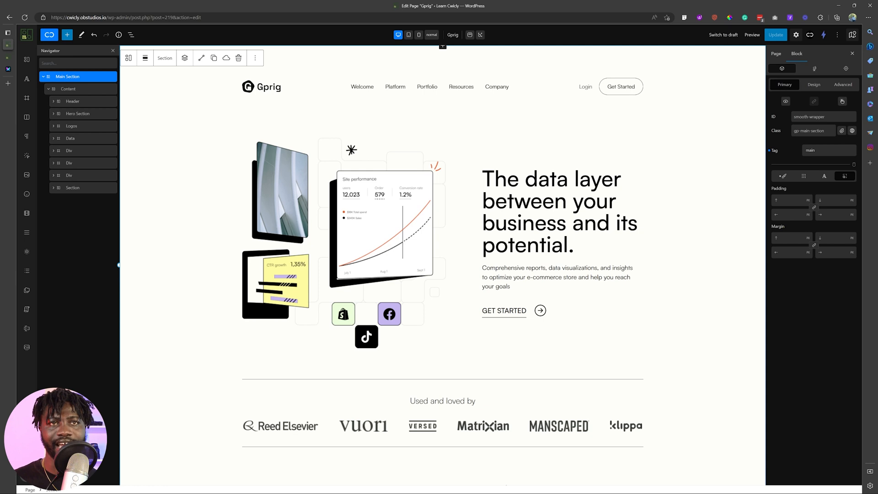
pyautogui.click(68, 89)
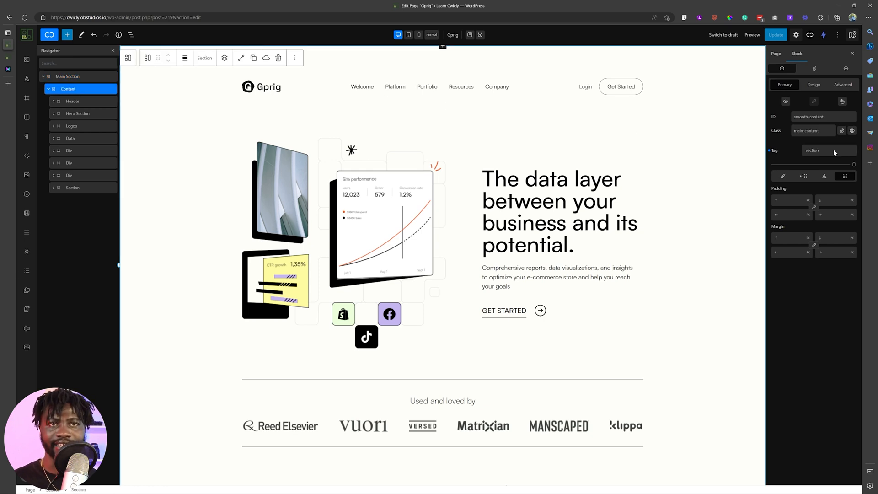
pyautogui.moveTo(807, 354)
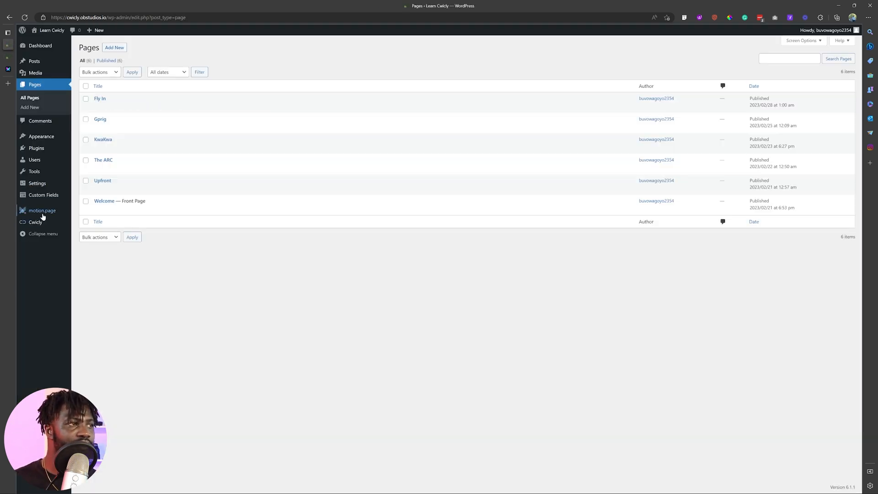
# Launch the Motion.page builder from the WordPress admin sidebar
pyautogui.click(42, 210)
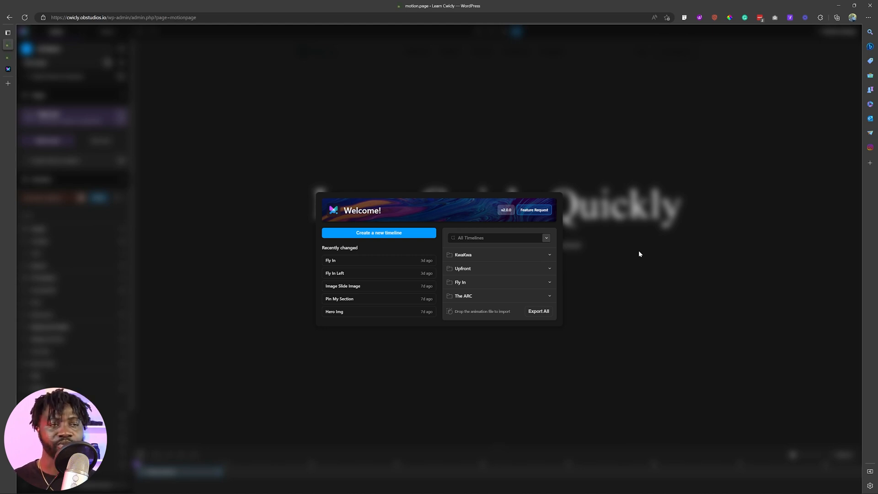
pyautogui.moveTo(840, 52)
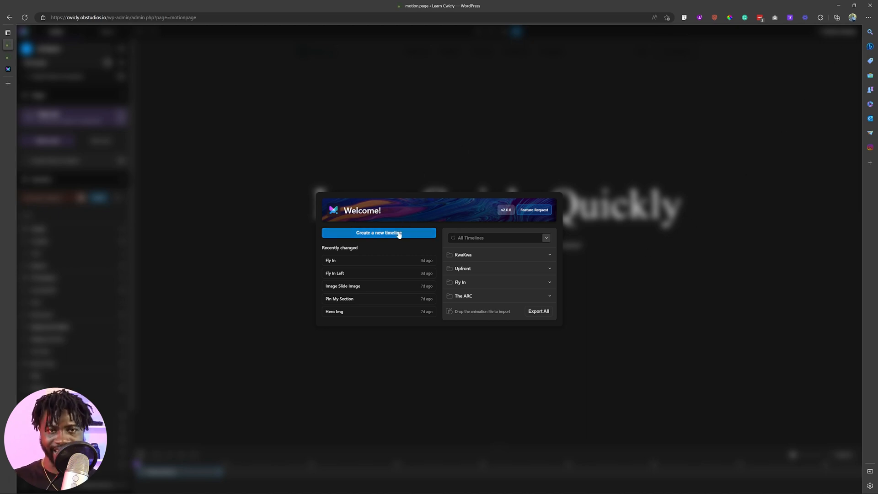
pyautogui.moveTo(390, 248)
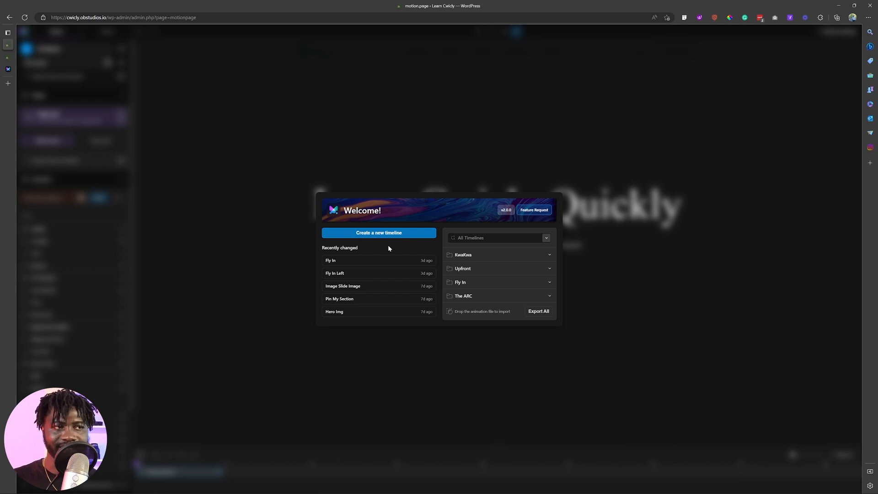
pyautogui.moveTo(380, 263)
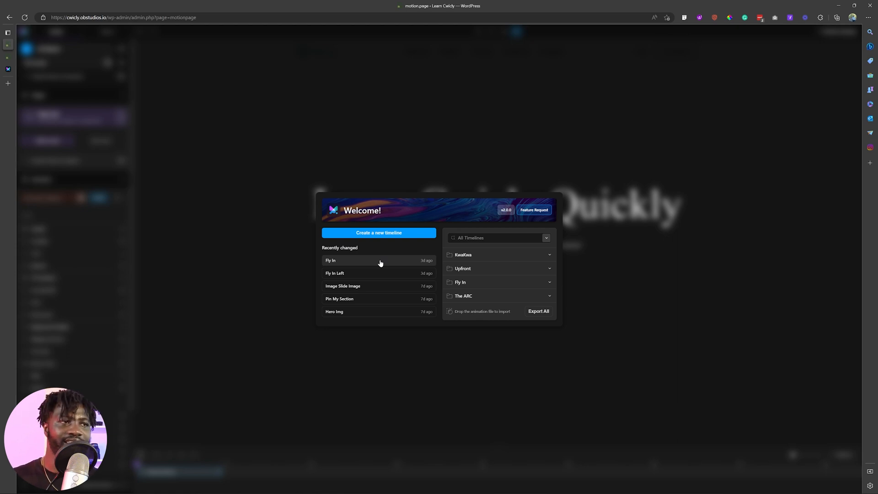
pyautogui.moveTo(378, 233)
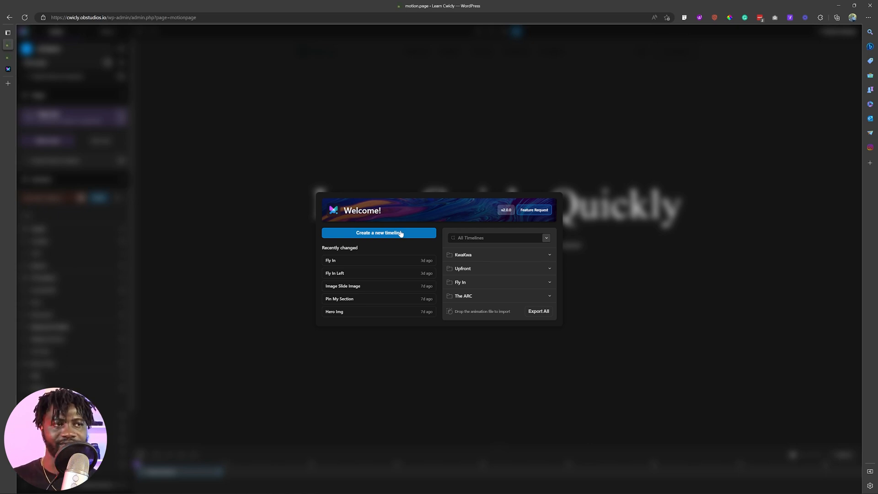
pyautogui.moveTo(417, 210)
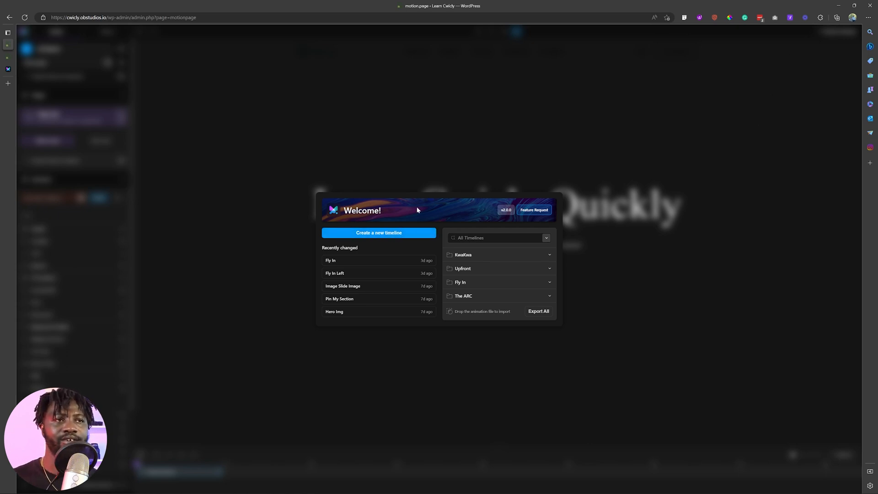
pyautogui.moveTo(829, 35)
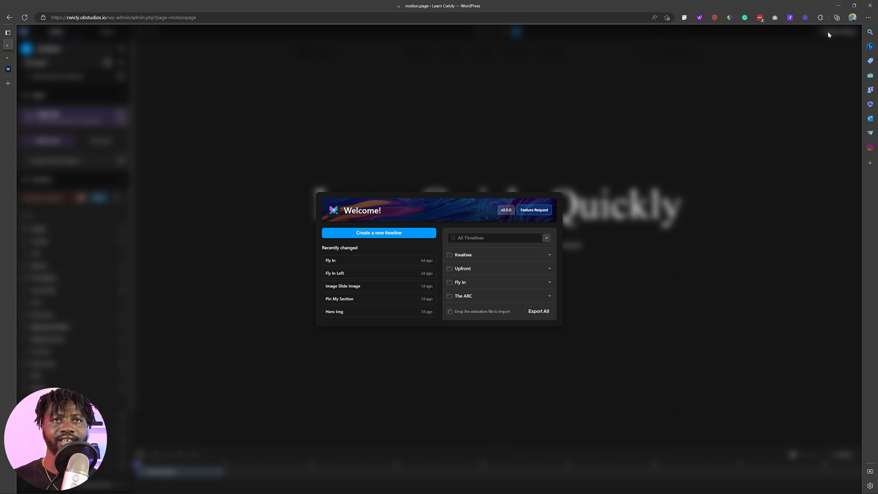
pyautogui.moveTo(838, 52)
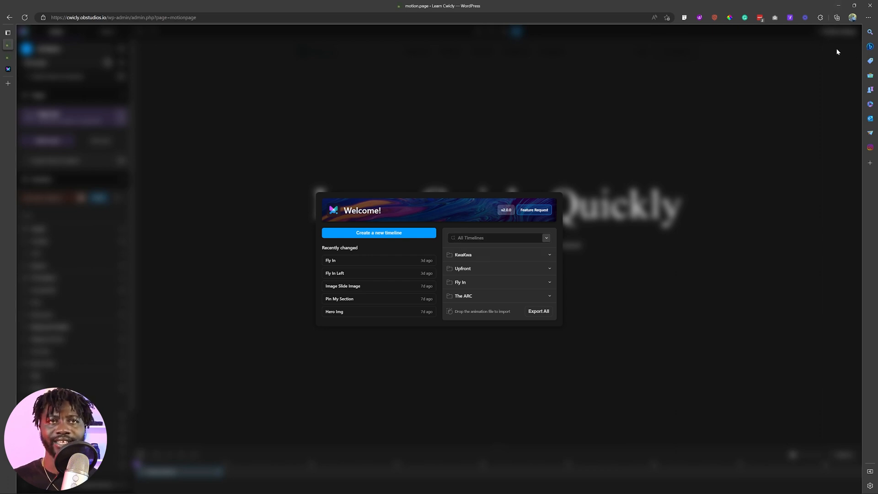
pyautogui.moveTo(835, 47)
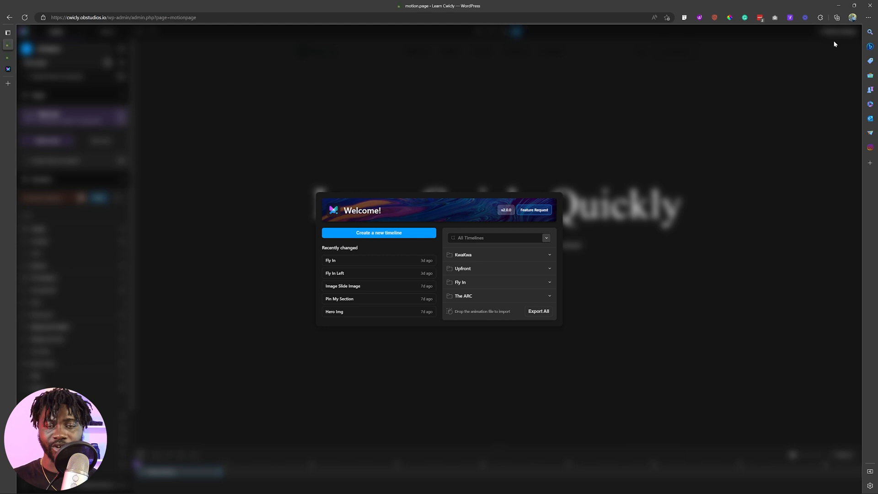
pyautogui.moveTo(369, 262)
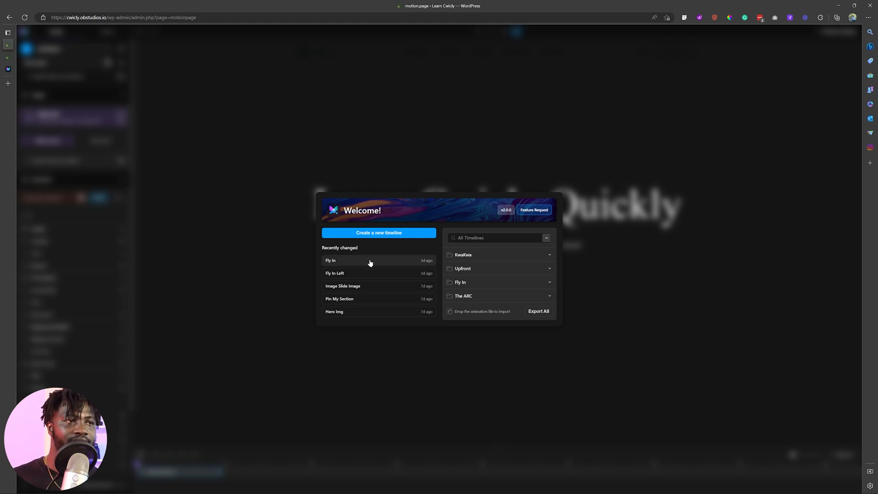
# Create a new timeline targeting the Gprig page and open Global settings for ScrollSmoother
pyautogui.click(348, 261)
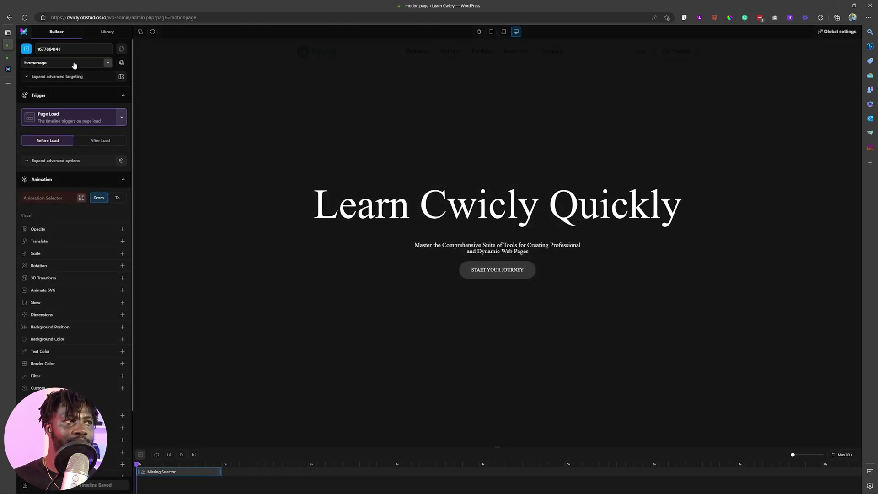
pyautogui.click(66, 62)
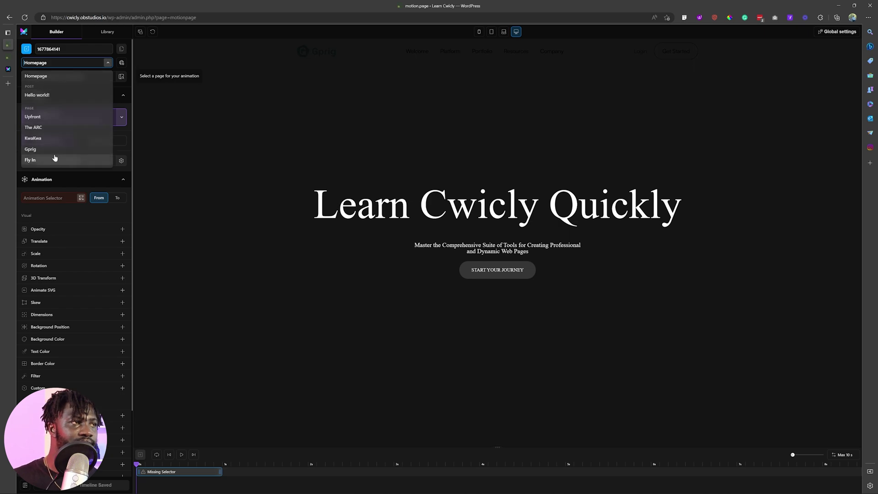
pyautogui.click(30, 149)
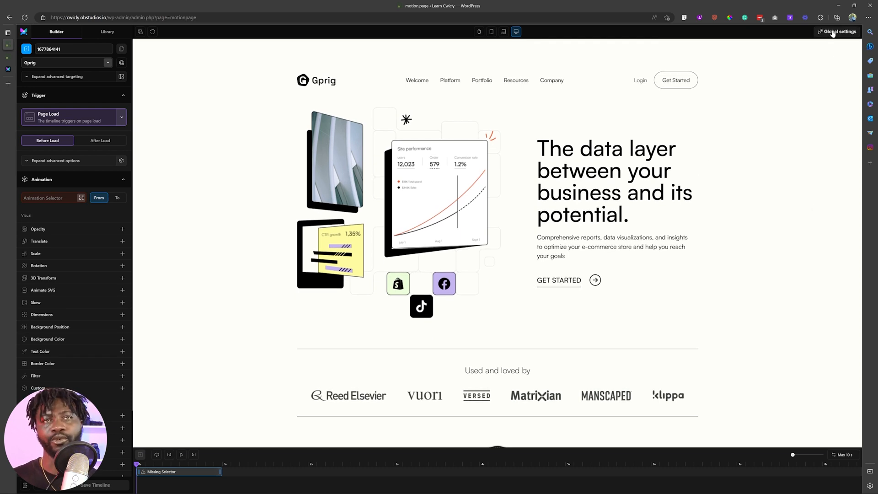
pyautogui.click(838, 31)
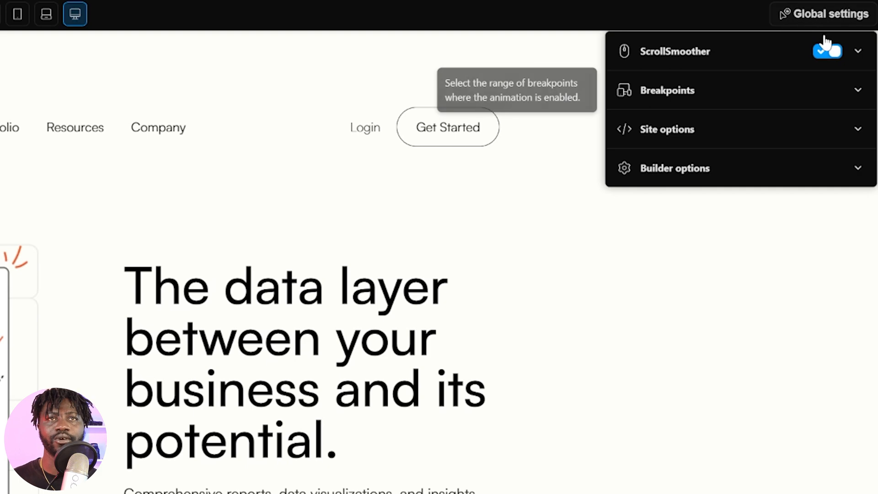
pyautogui.moveTo(641, 61)
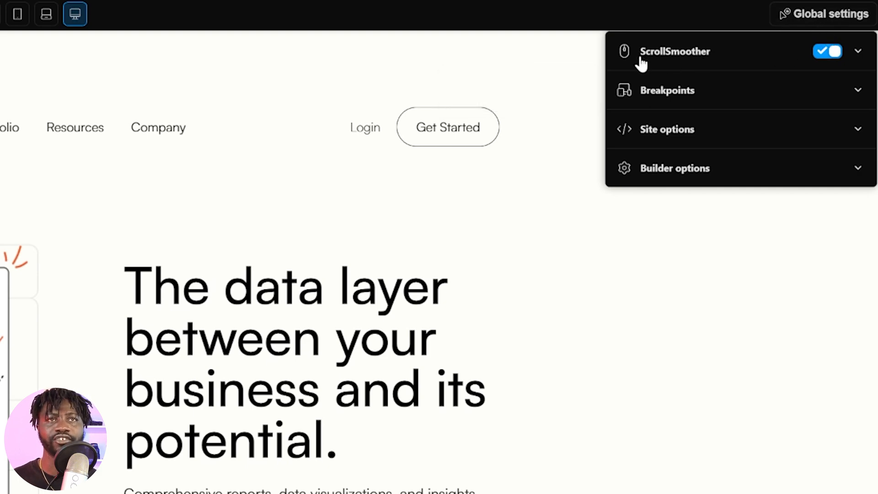
pyautogui.moveTo(705, 59)
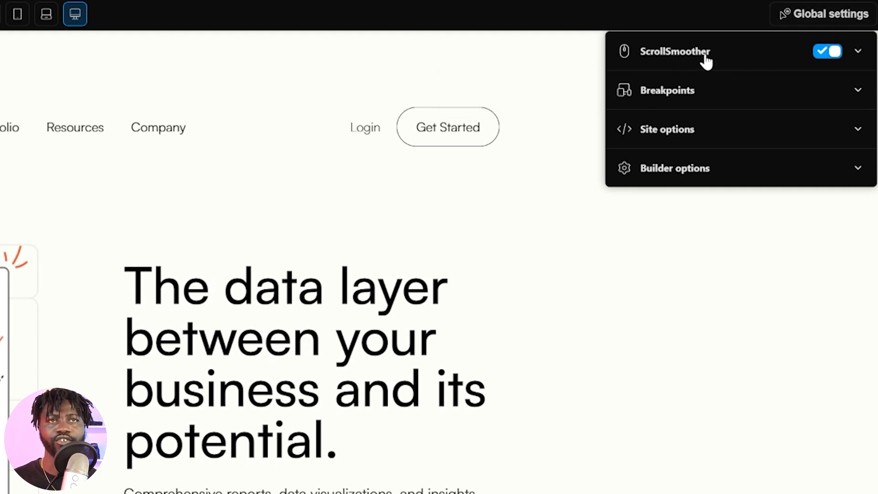
pyautogui.moveTo(767, 61)
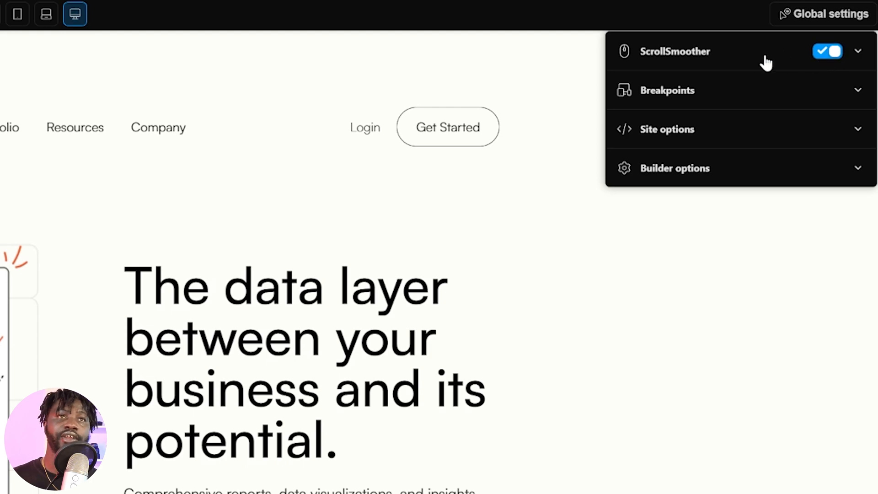
# Expand the ScrollSmoother section to reveal the #smooth-wrapper and #smooth-content selectors, smooth 0.8 and Sine ease
pyautogui.click(857, 51)
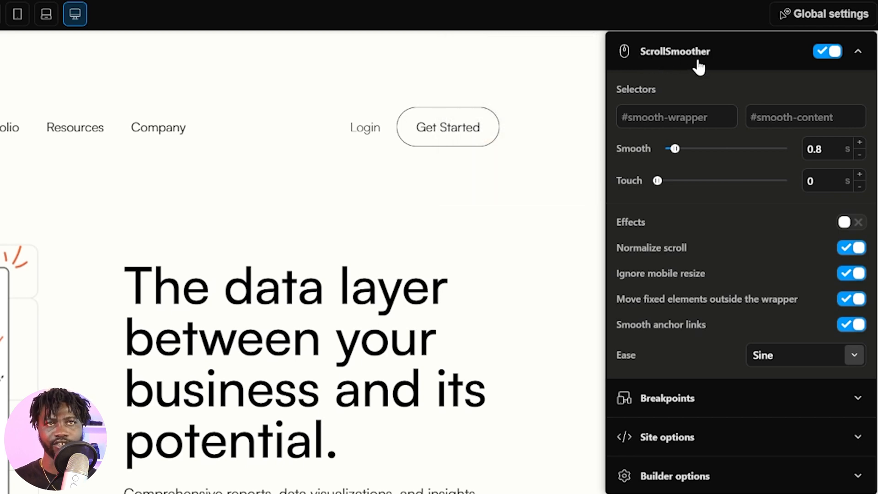
pyautogui.moveTo(720, 253)
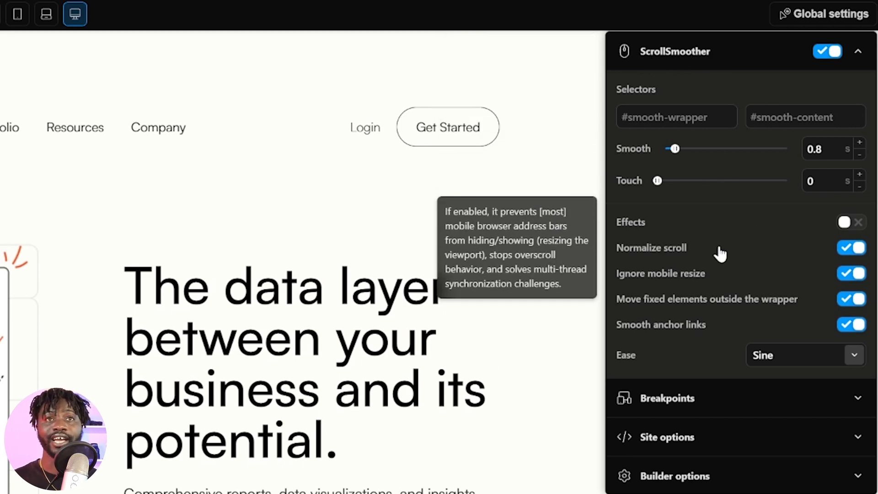
pyautogui.moveTo(676, 149)
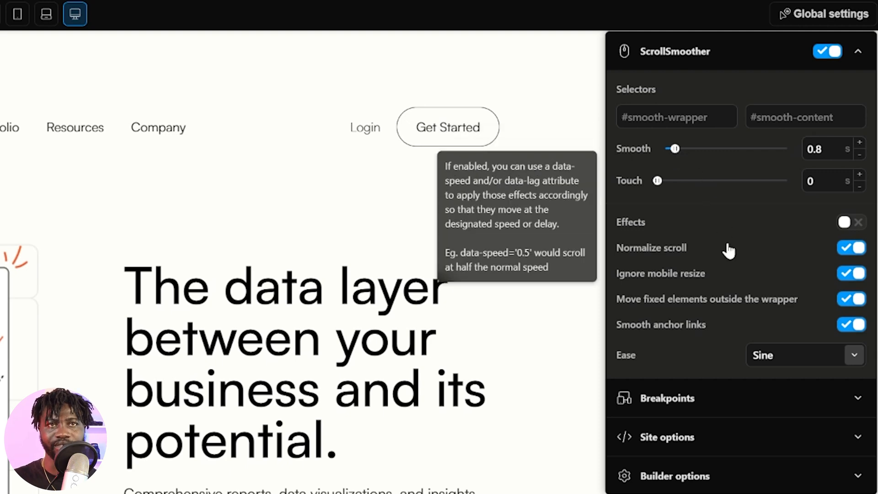
pyautogui.moveTo(711, 173)
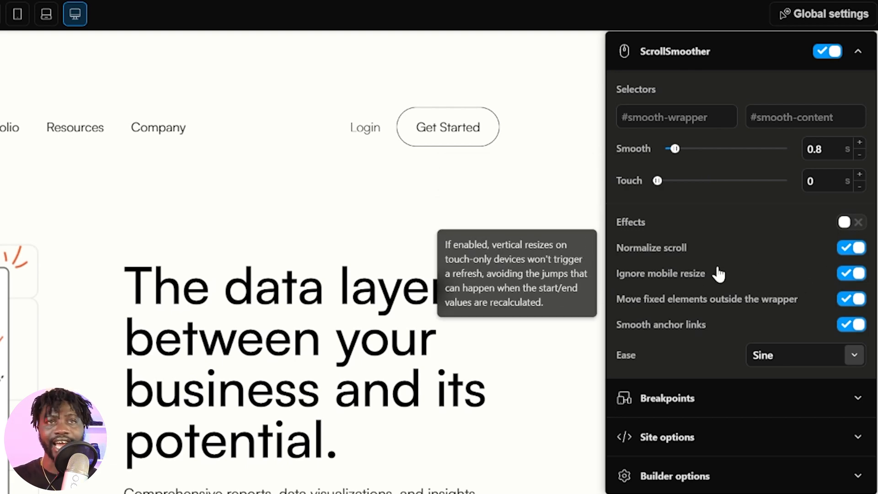
pyautogui.moveTo(669, 282)
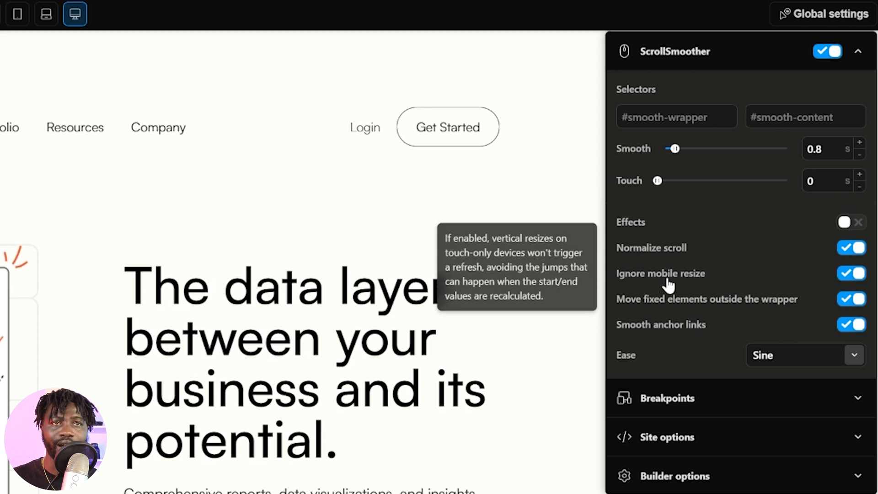
pyautogui.moveTo(711, 280)
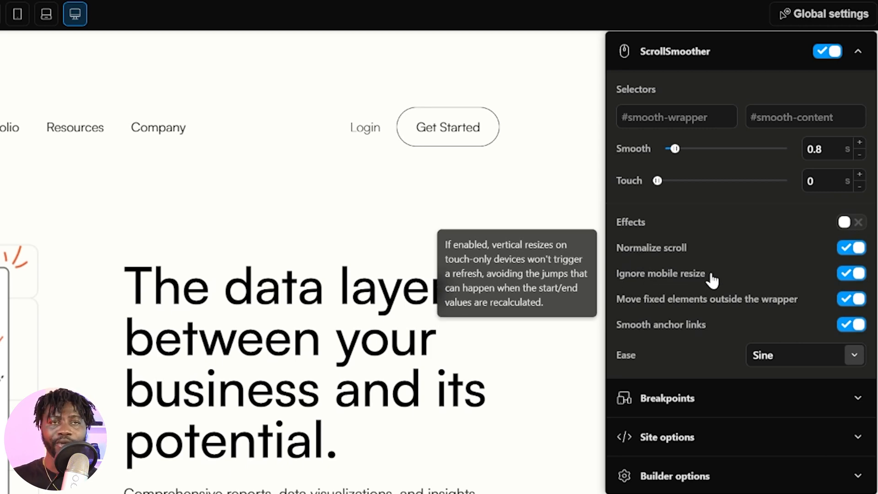
pyautogui.moveTo(834, 287)
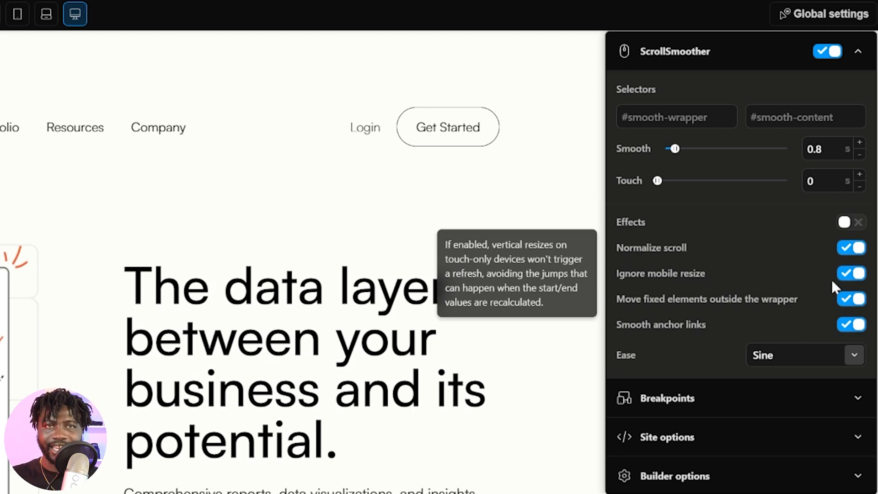
pyautogui.moveTo(687, 312)
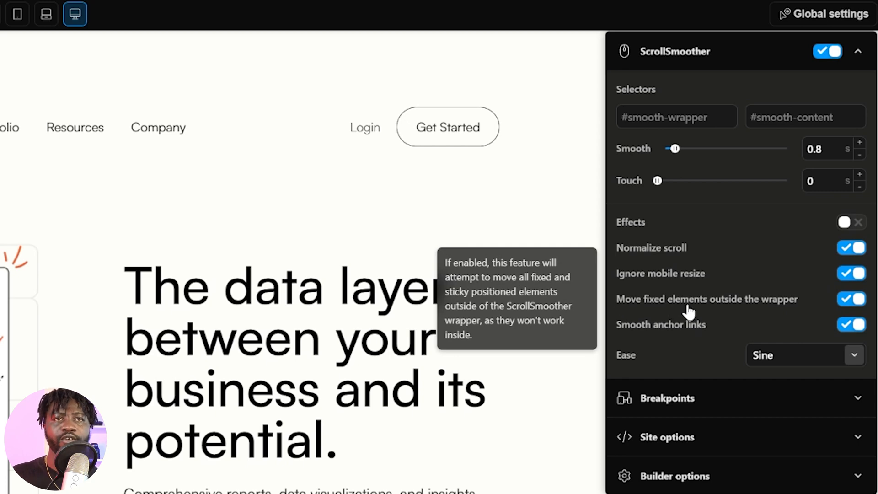
pyautogui.moveTo(864, 308)
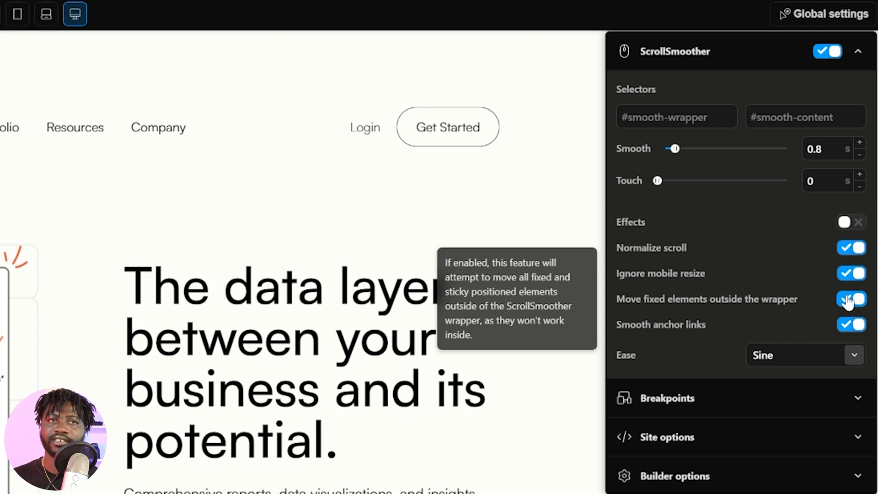
pyautogui.moveTo(676, 331)
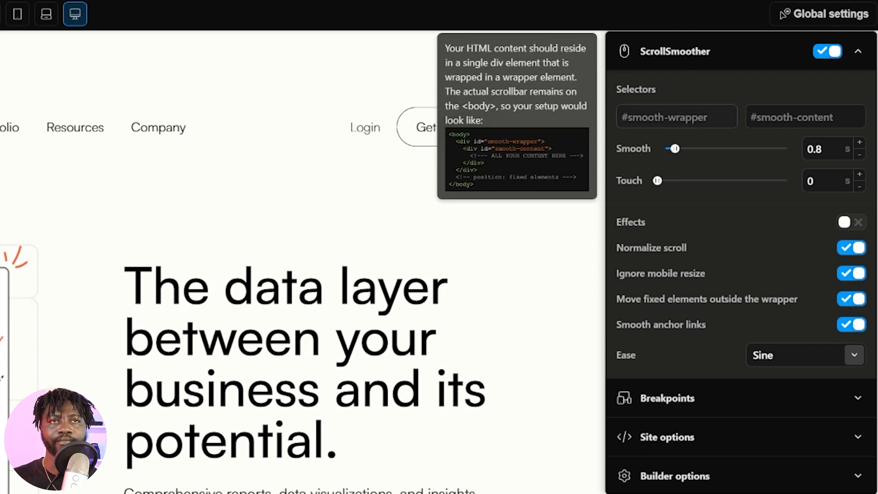
# Inspect the #smooth-wrapper selector field before heading to the live Gprig page
pyautogui.click(676, 116)
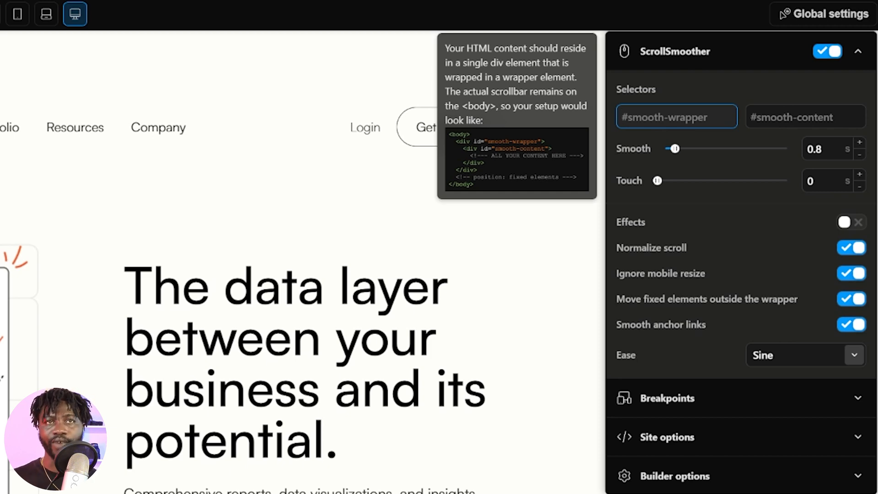
pyautogui.click(676, 116)
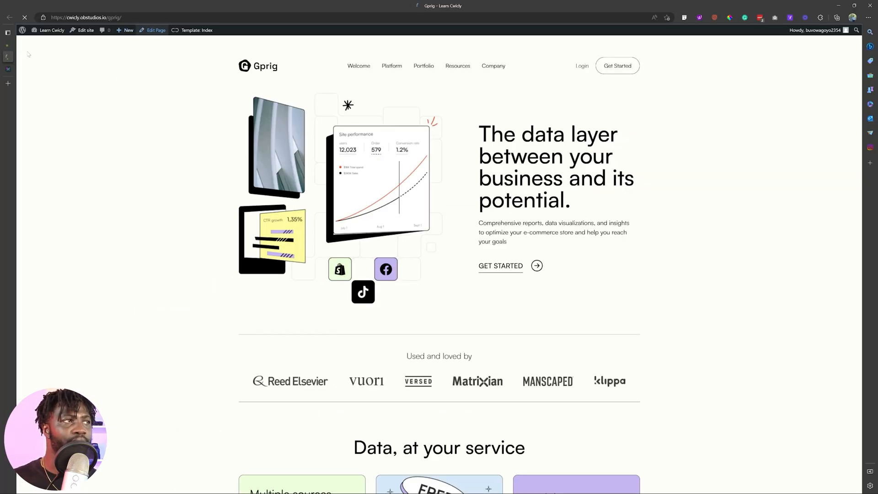
# Return to the Motion.page builder with the Gprig timeline and ScrollSmoother settings visible
pyautogui.click(157, 31)
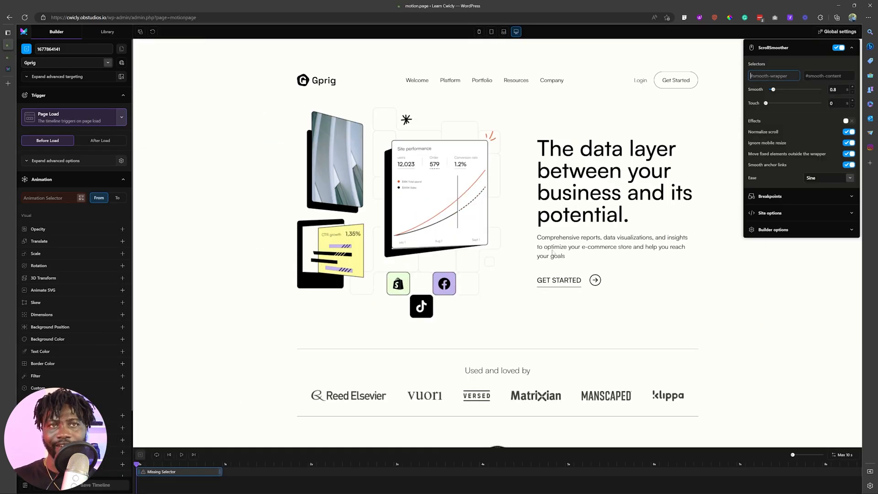
pyautogui.moveTo(809, 57)
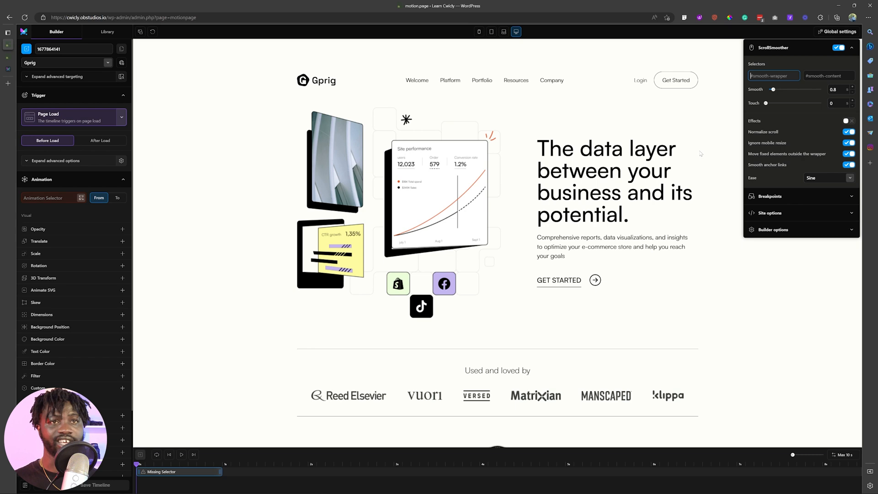
pyautogui.moveTo(789, 144)
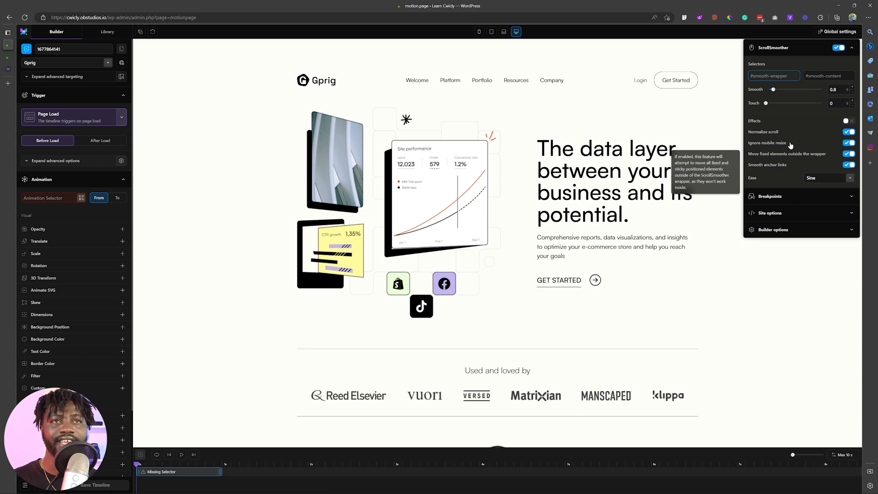
pyautogui.moveTo(777, 164)
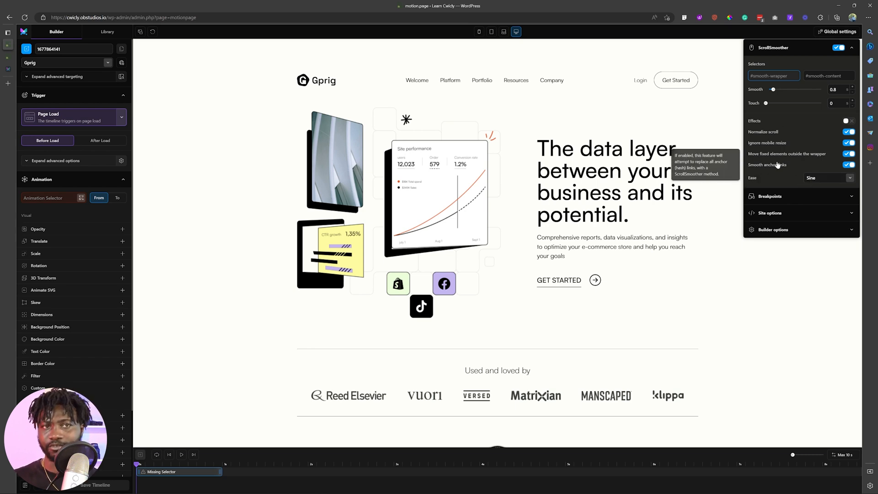
pyautogui.moveTo(696, 107)
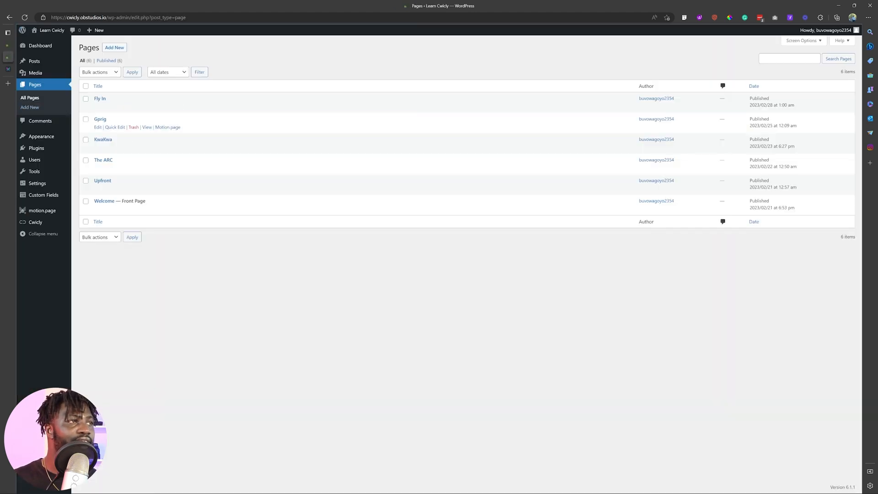
# View the live Gprig page and scroll down to the FAQ and footer, then back up to the hero
pyautogui.click(146, 127)
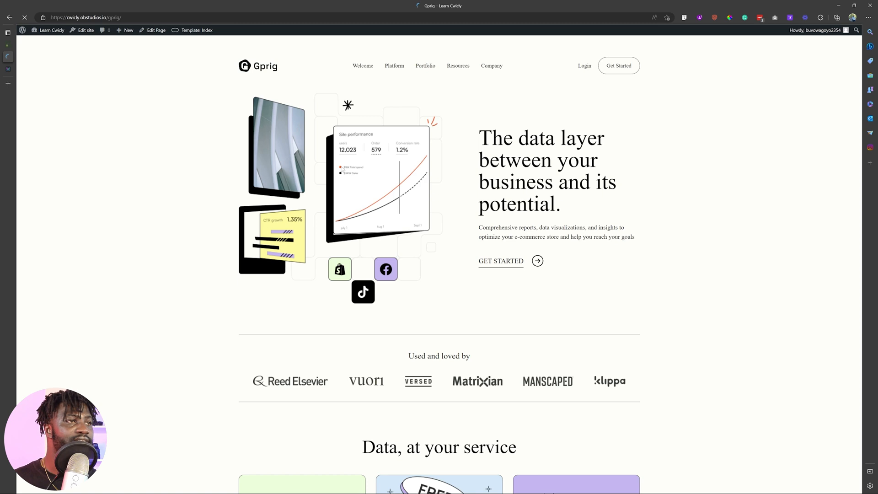
pyautogui.scroll(-3)
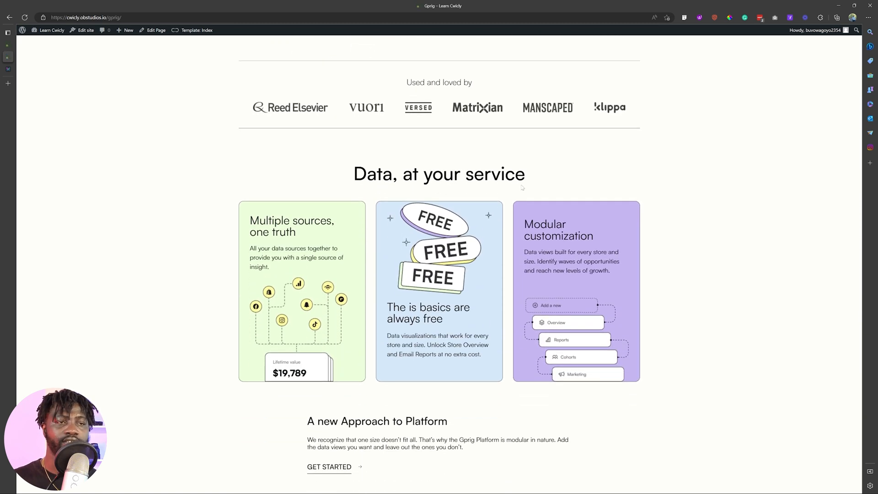
pyautogui.scroll(-3)
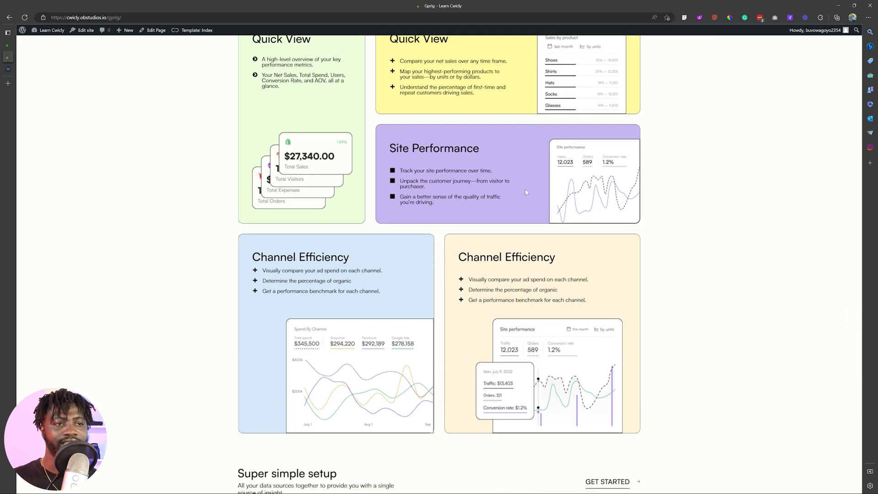
pyautogui.scroll(-3)
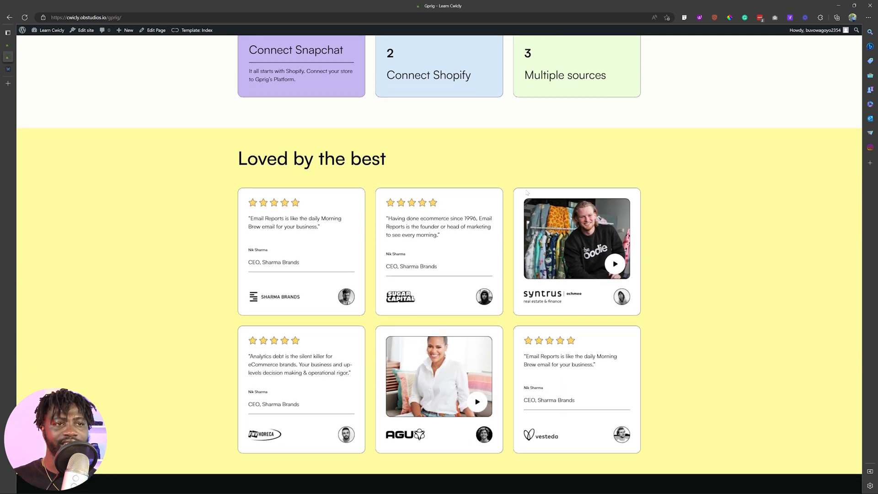
pyautogui.scroll(-3)
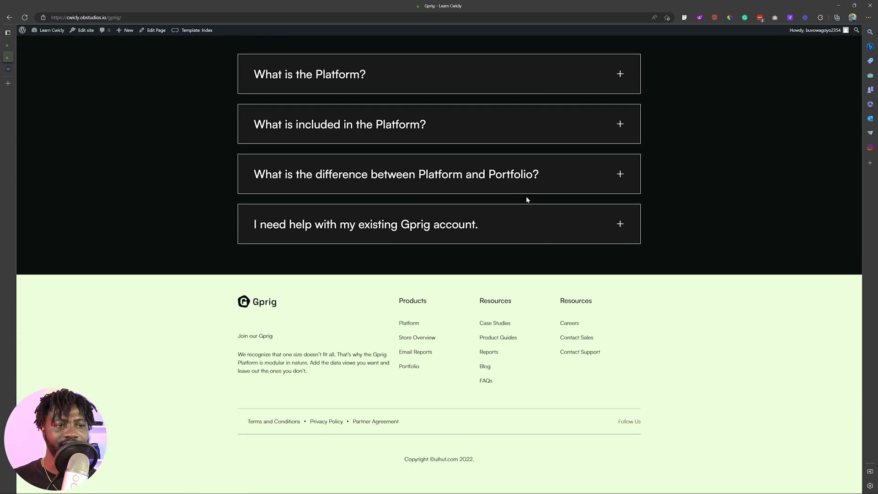
pyautogui.scroll(3)
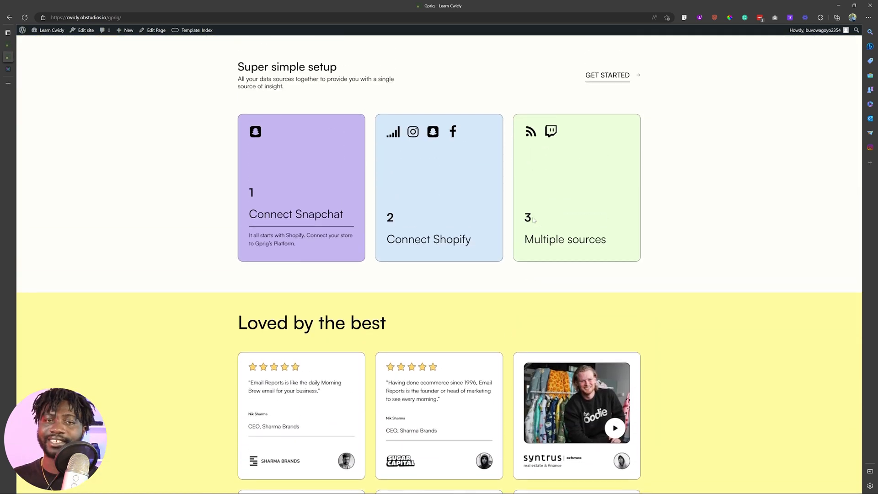
pyautogui.scroll(3)
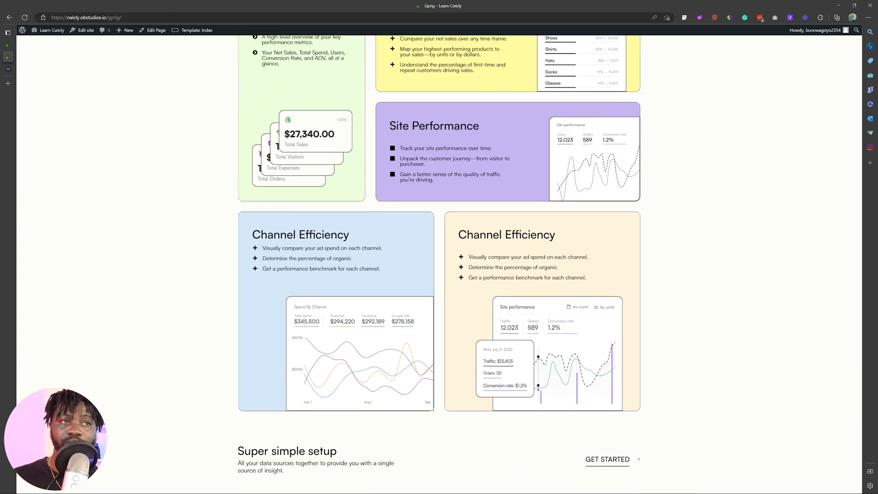
pyautogui.scroll(3)
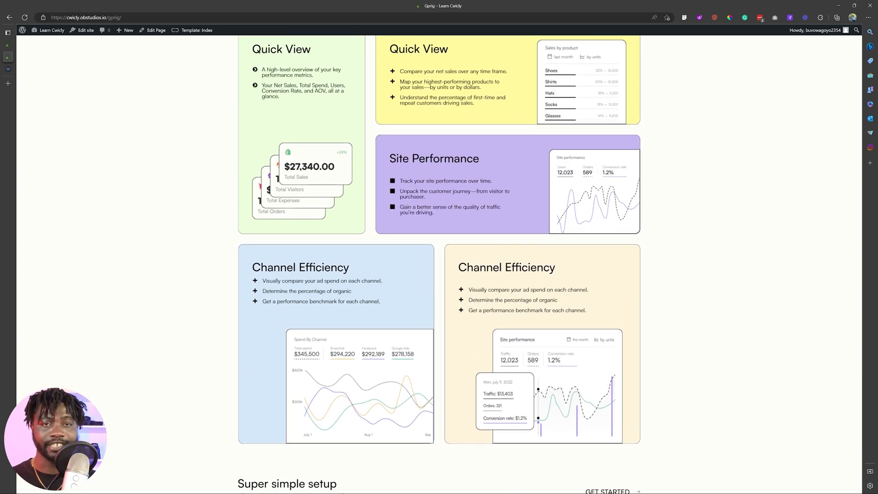
pyautogui.scroll(3)
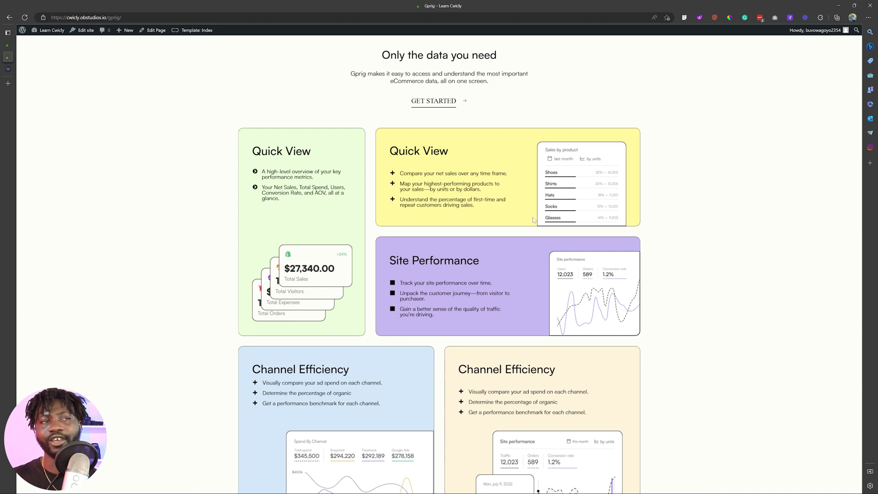
pyautogui.moveTo(643, 248)
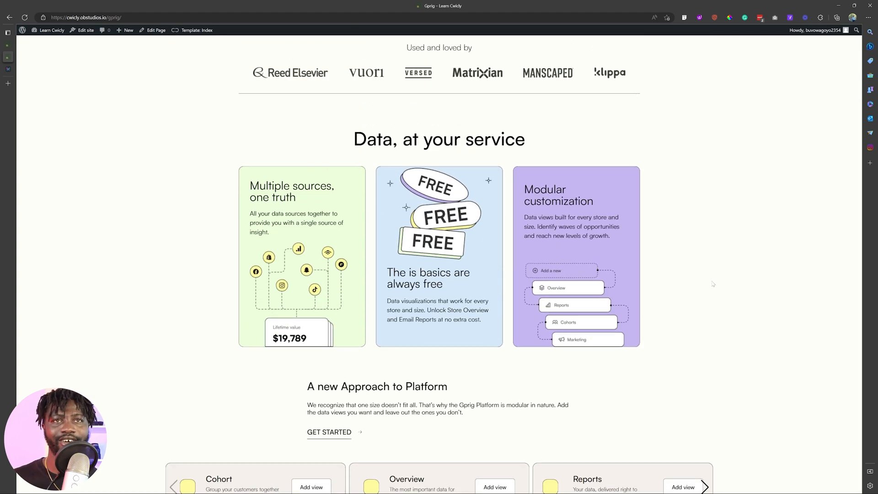
pyautogui.scroll(3)
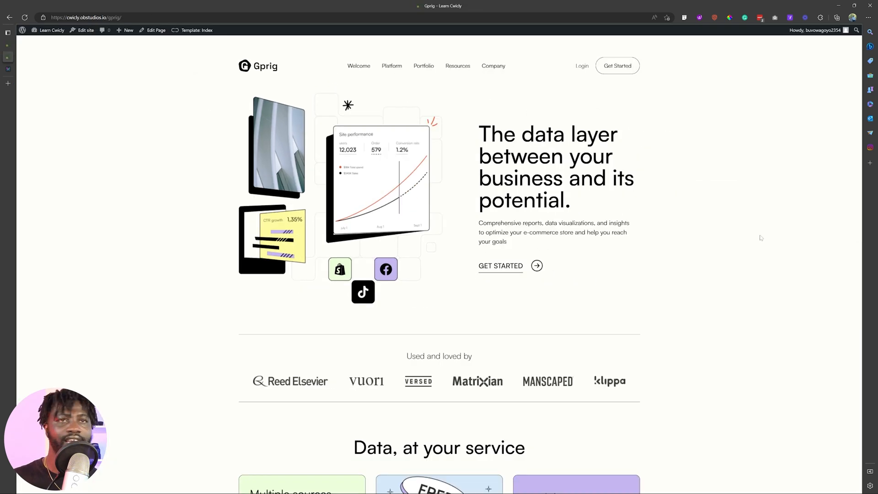
pyautogui.scroll(-3)
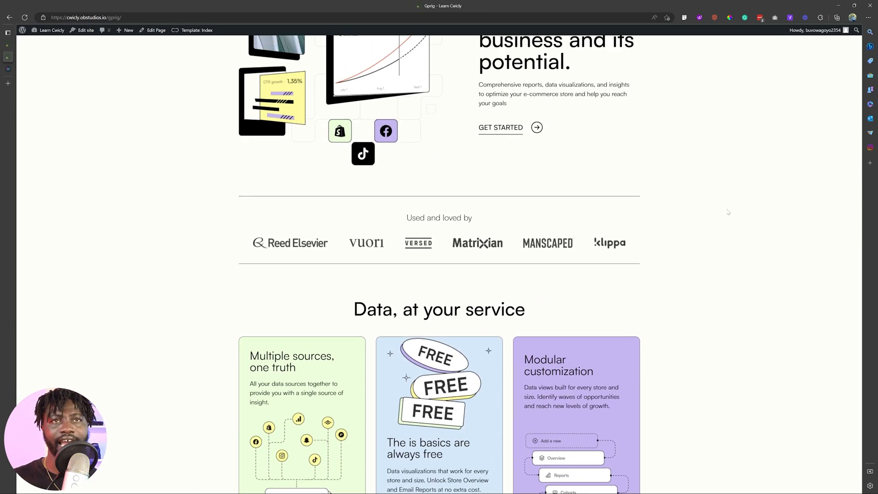
pyautogui.scroll(3)
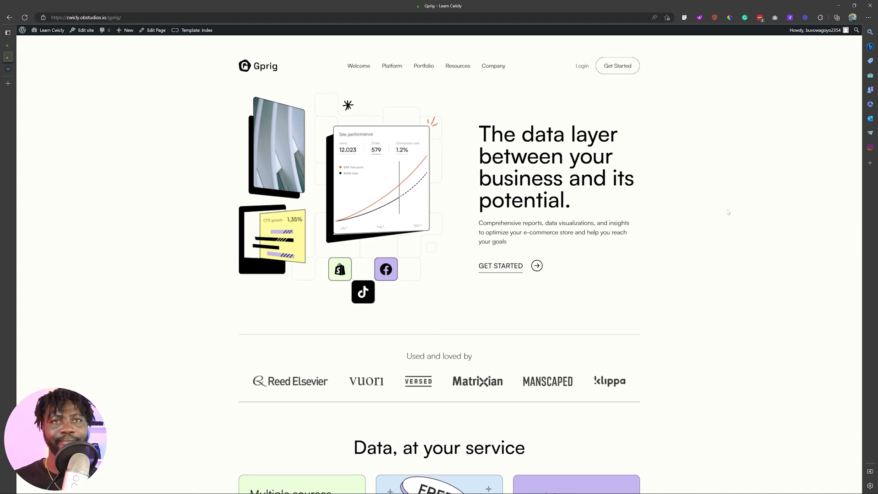
pyautogui.scroll(-3)
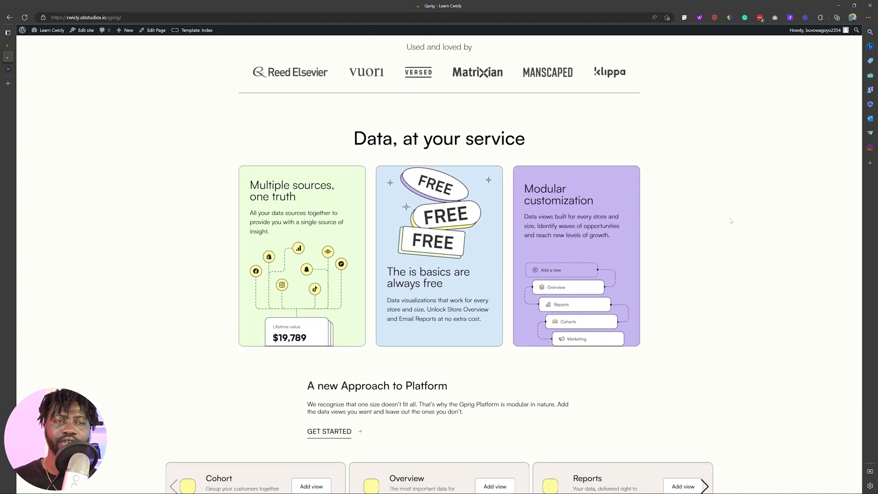
pyautogui.scroll(-3)
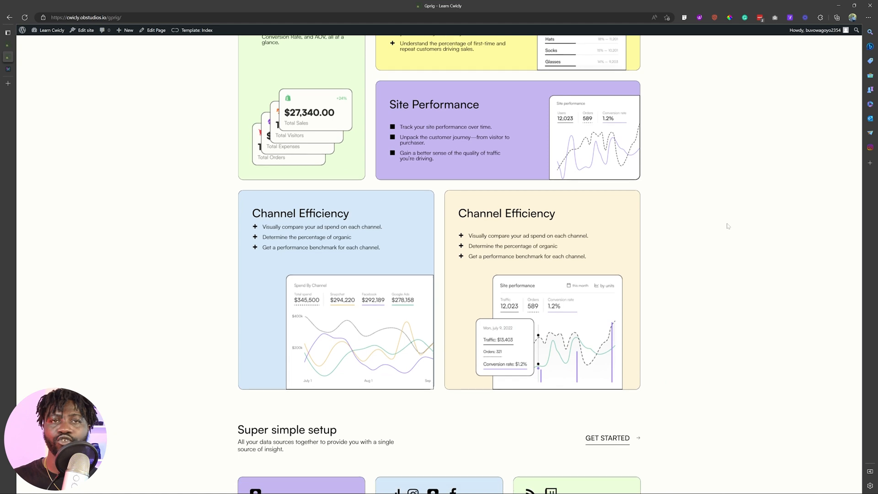
pyautogui.scroll(3)
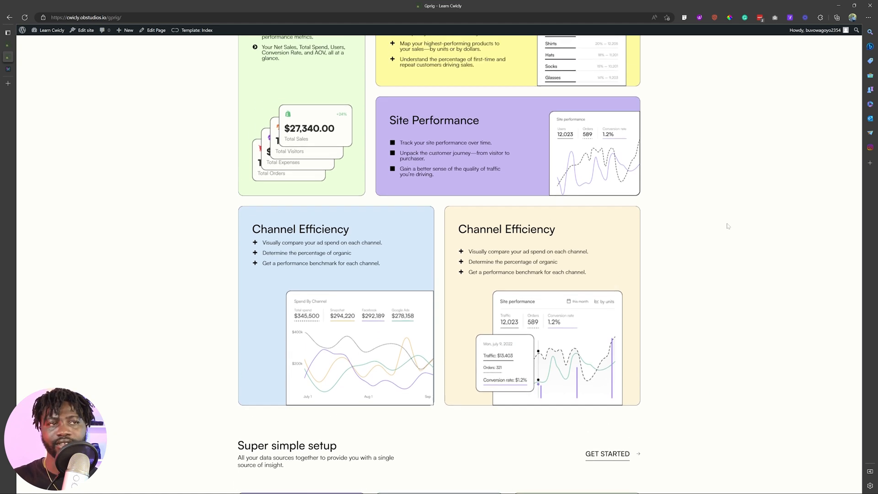
pyautogui.scroll(3)
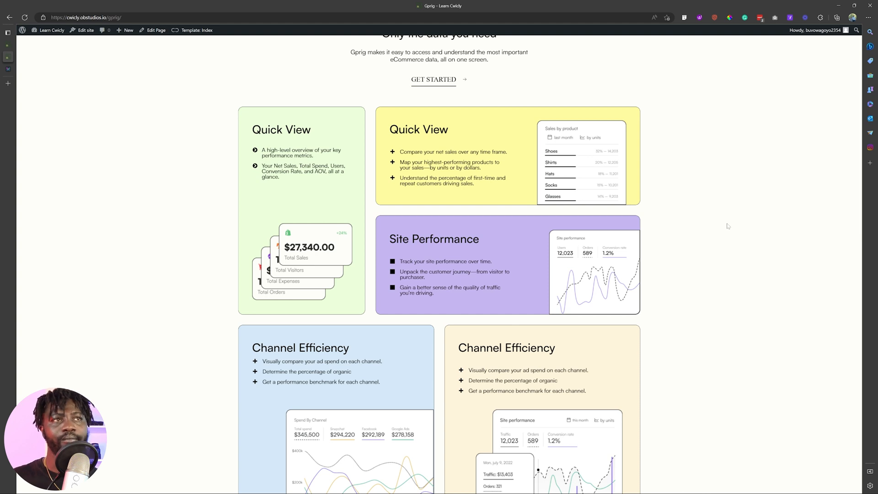
pyautogui.scroll(3)
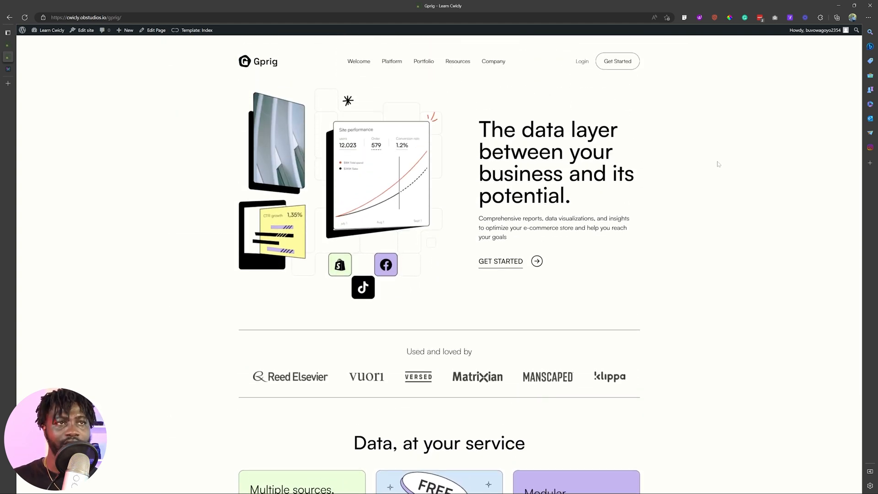
pyautogui.scroll(-3)
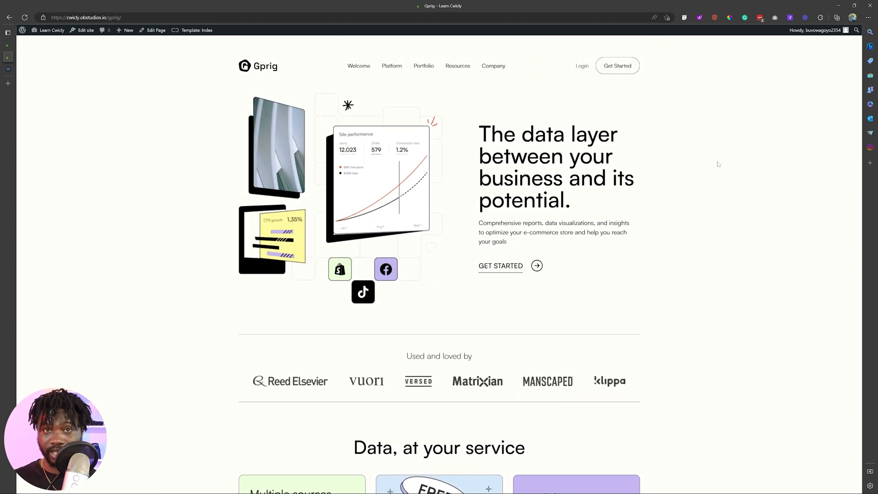